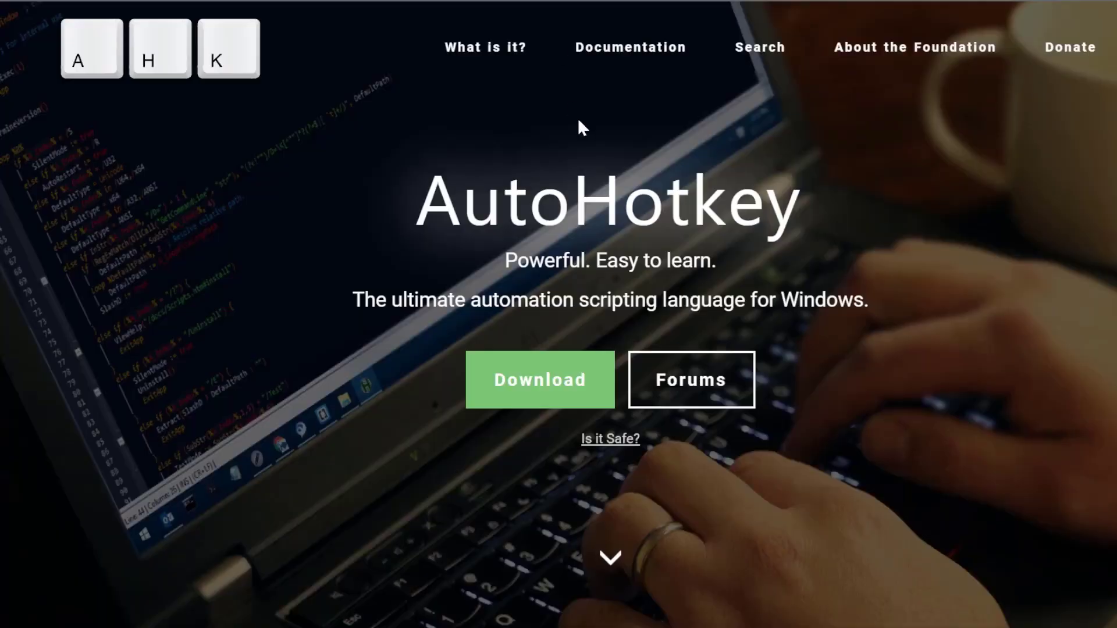
Step: Scroll the AutoHotkey homepage past the hero banner to the Key Binds and Why AutoHotkey feature cards
scroll("down", 3)
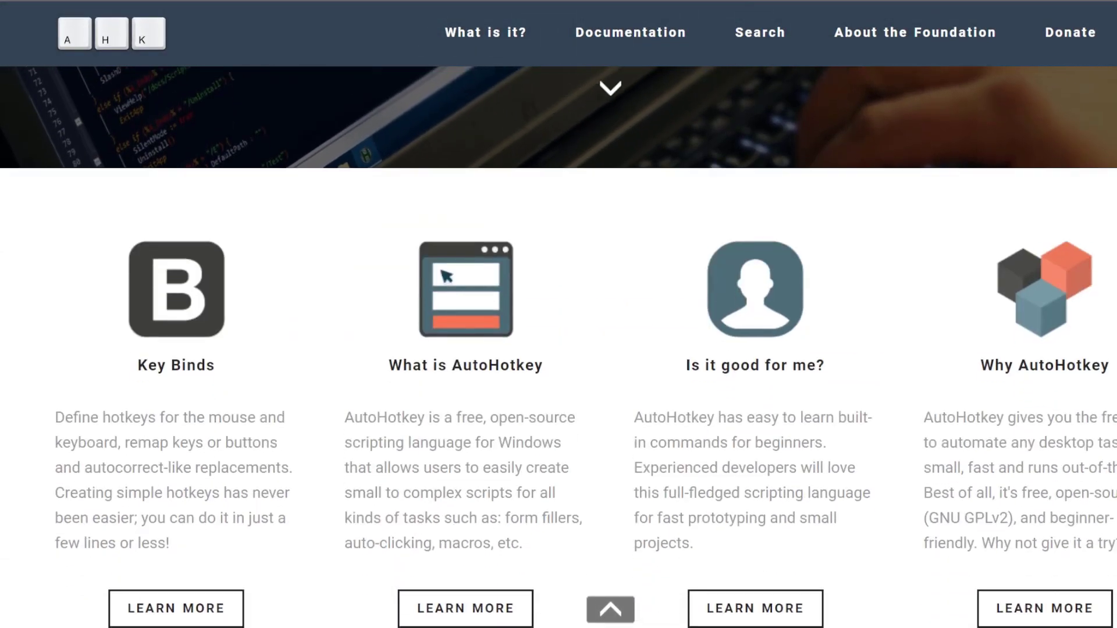
scroll("down", 3)
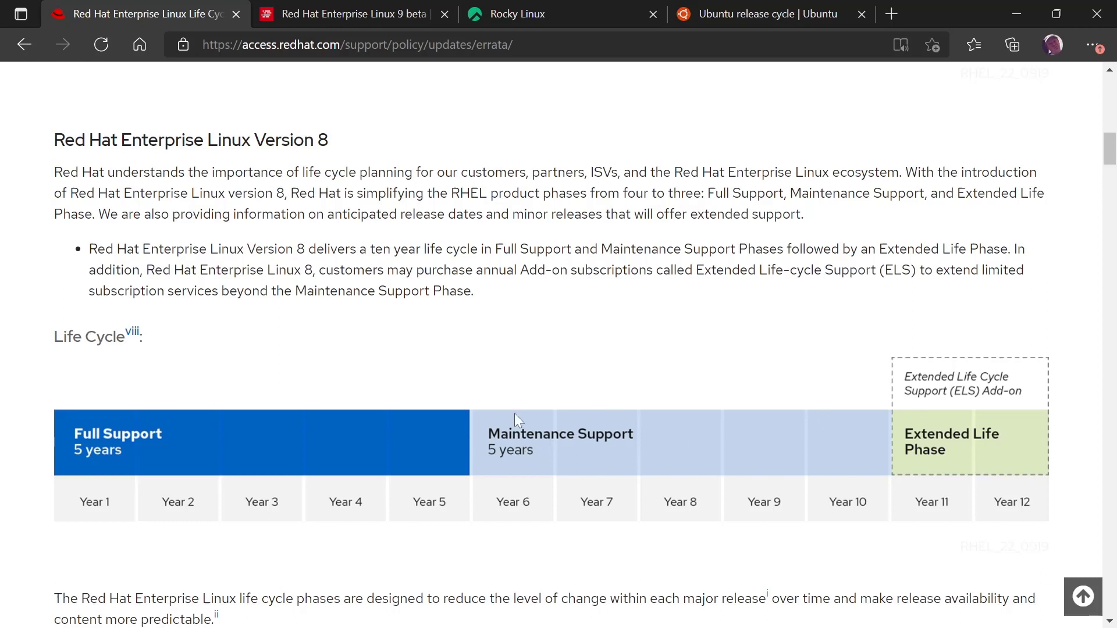
Step: Highlight the '8' in the Version 8 heading, then scroll to the RHEL 8 Life Cycle Planning Guide chart
double_click(321, 140)
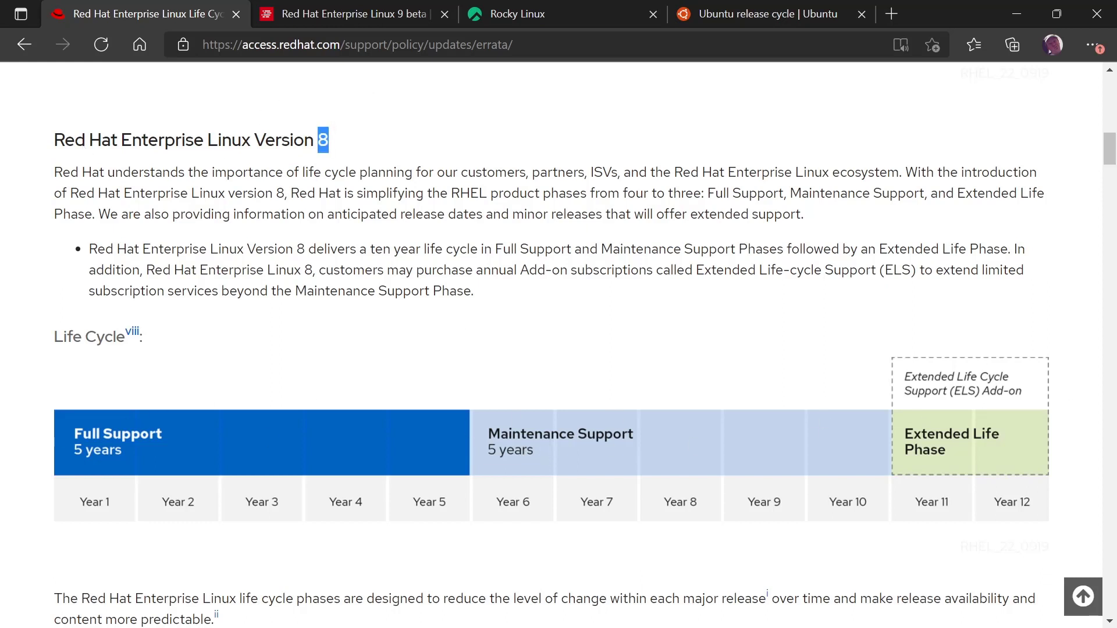
mouse_move(337, 317)
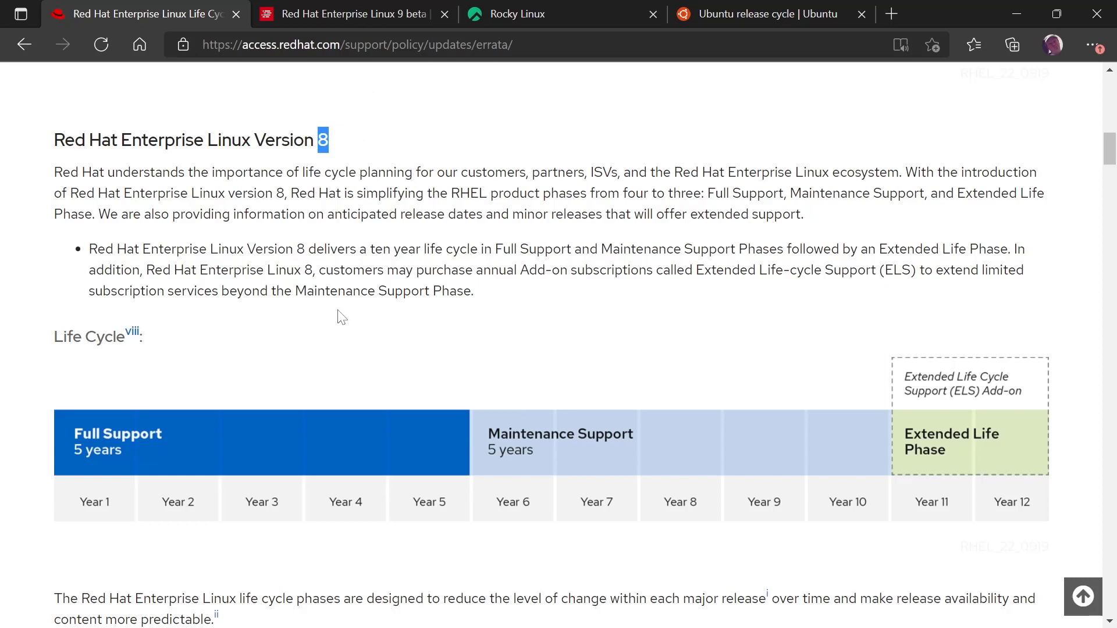
mouse_move(80, 507)
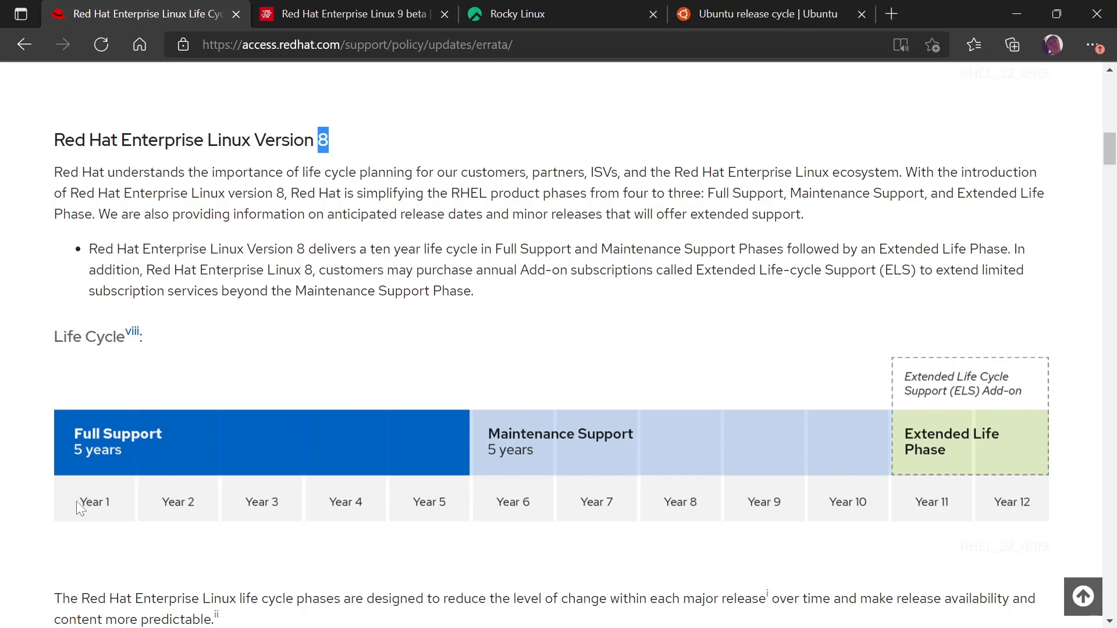
mouse_move(949, 435)
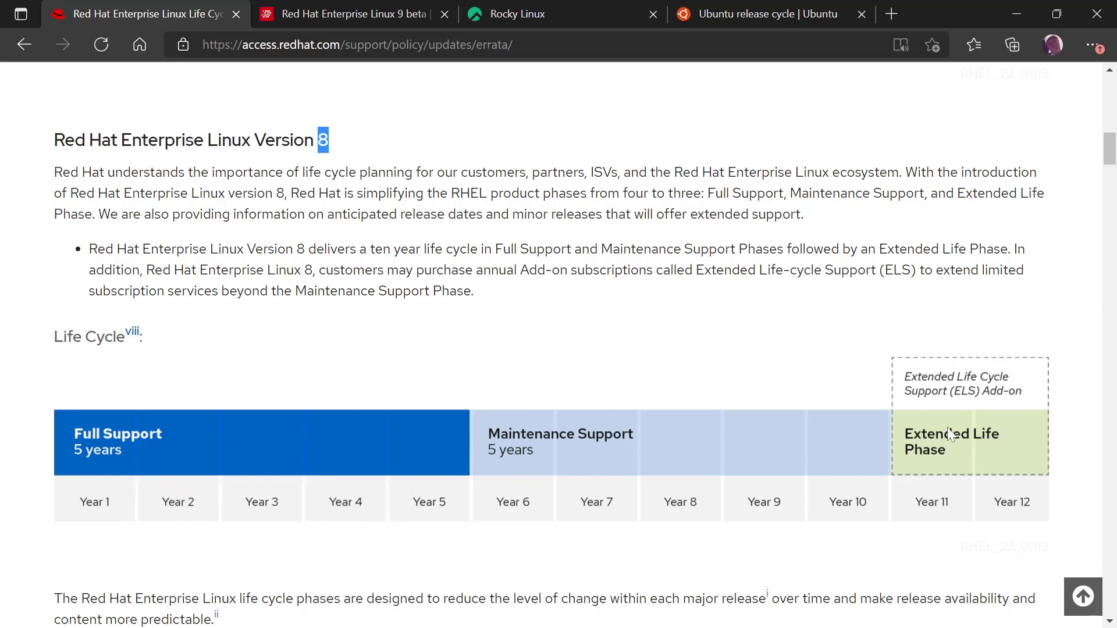
mouse_move(866, 506)
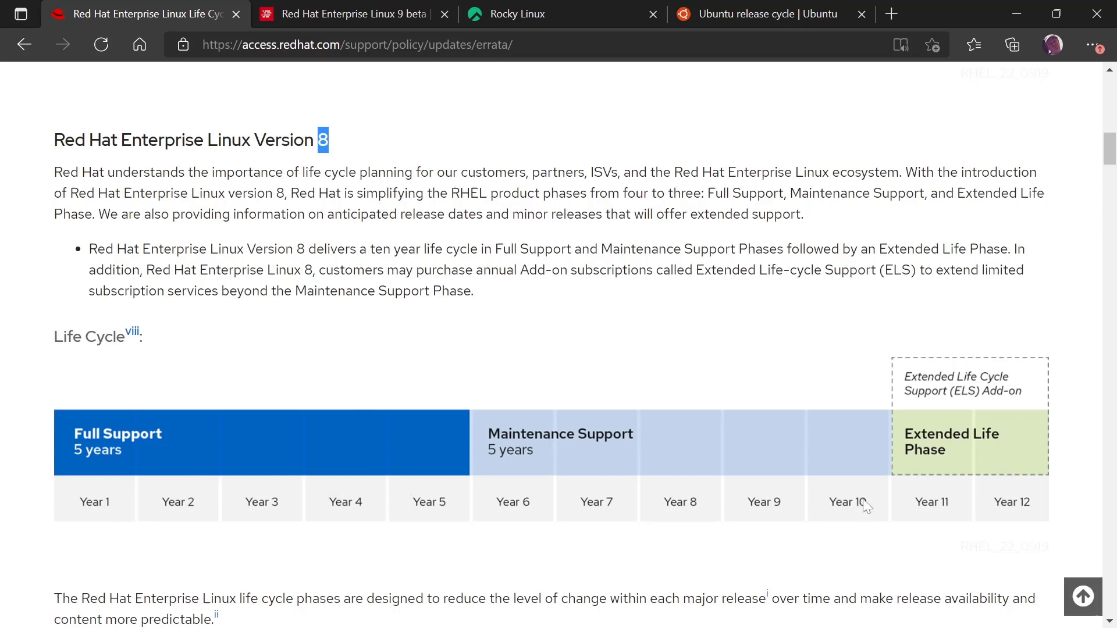
mouse_move(361, 456)
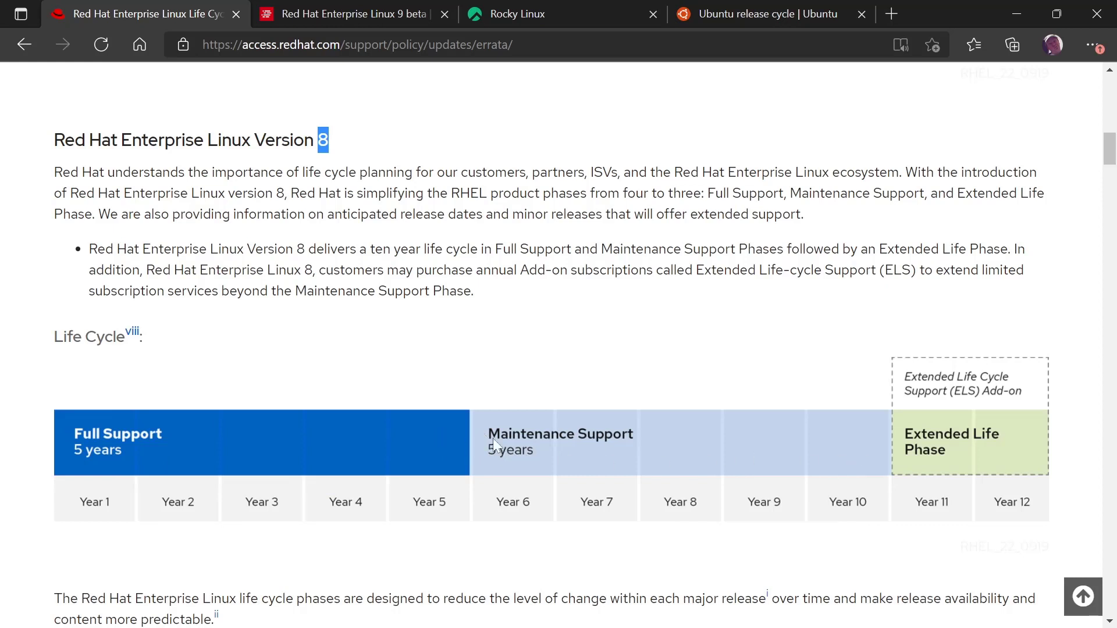
mouse_move(436, 438)
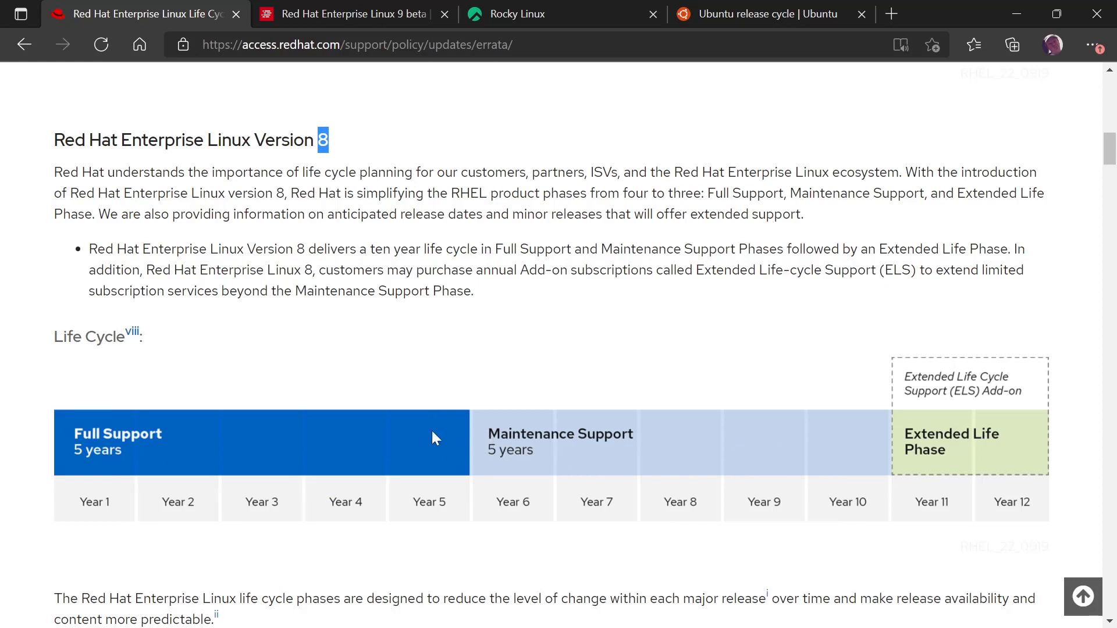
mouse_move(493, 451)
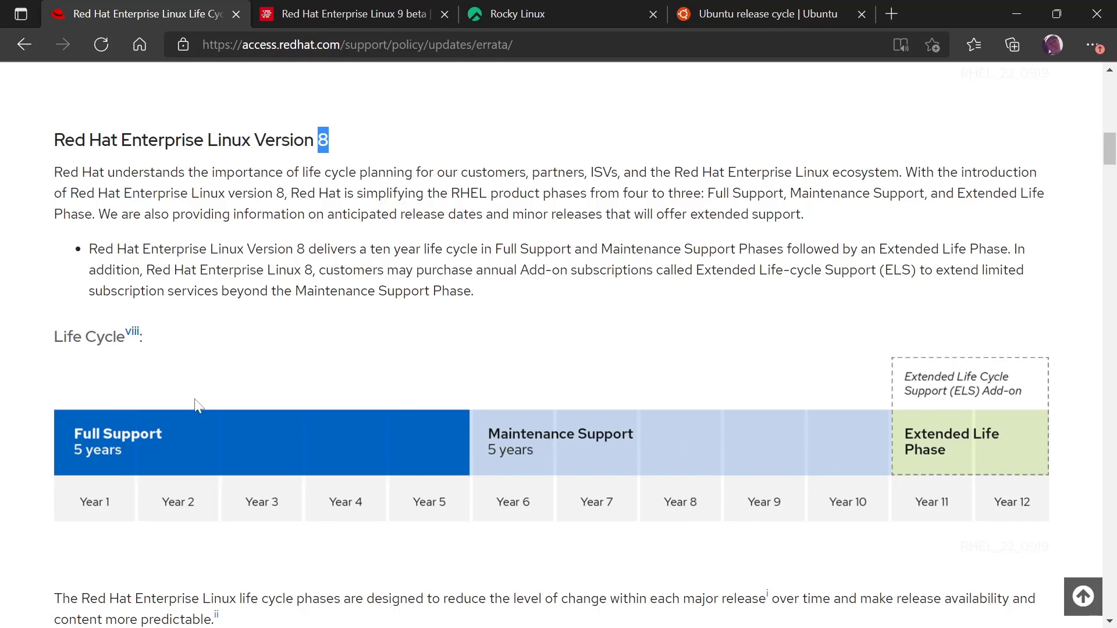
mouse_move(653, 416)
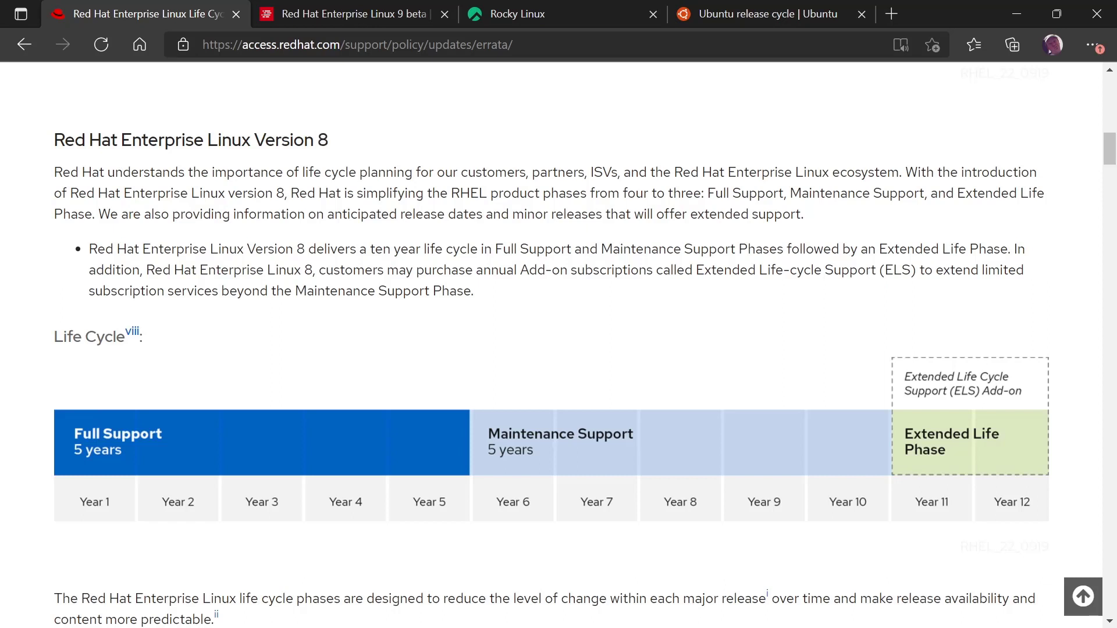
mouse_move(976, 444)
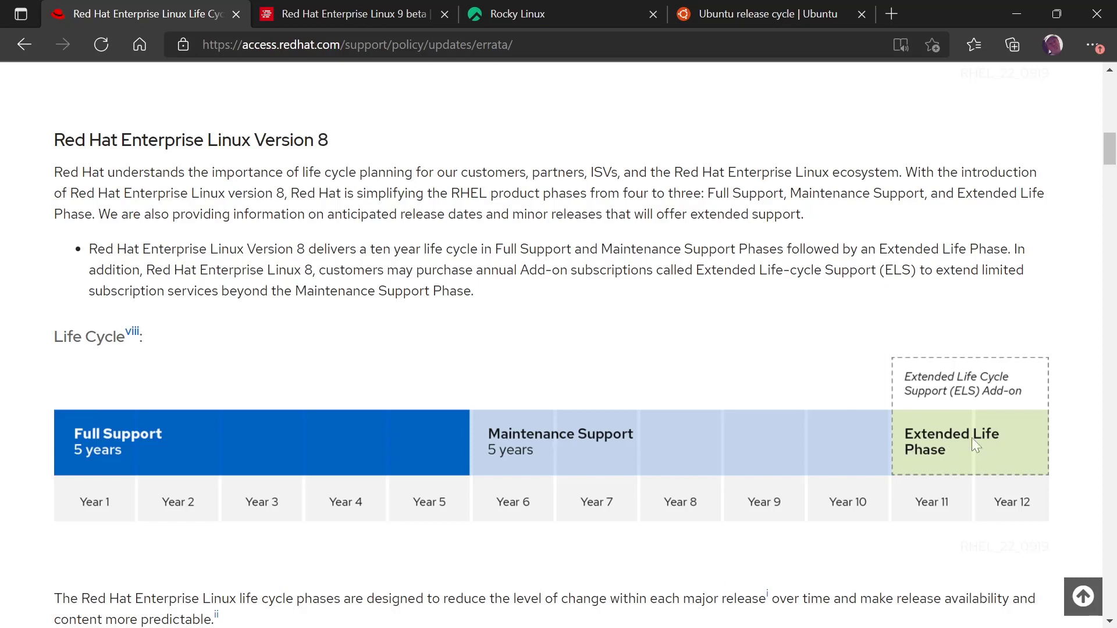
mouse_move(928, 456)
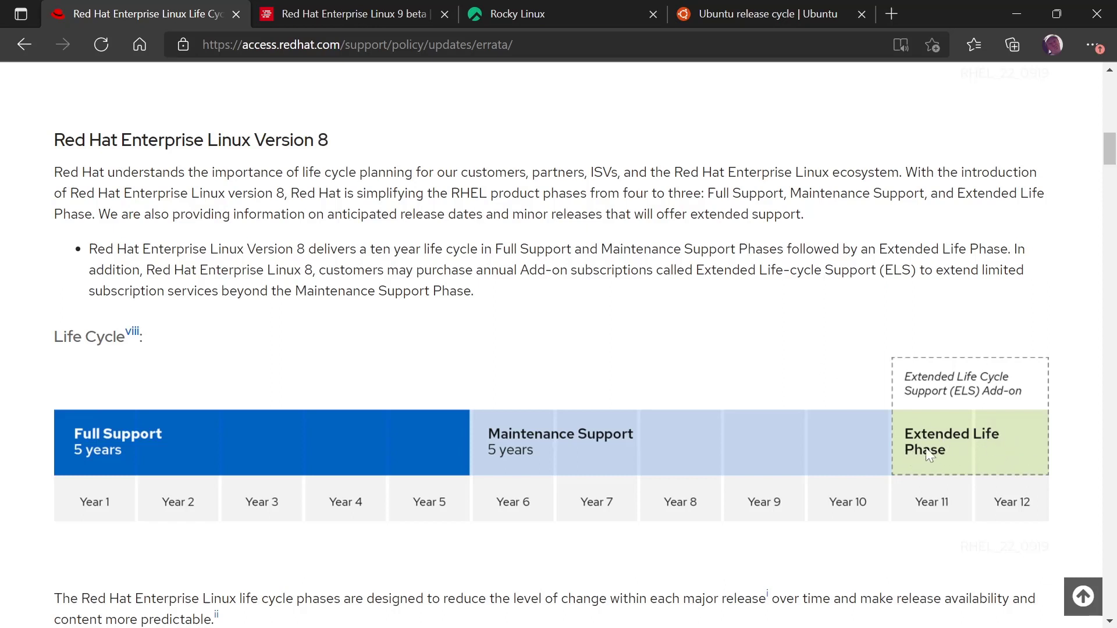
mouse_move(980, 454)
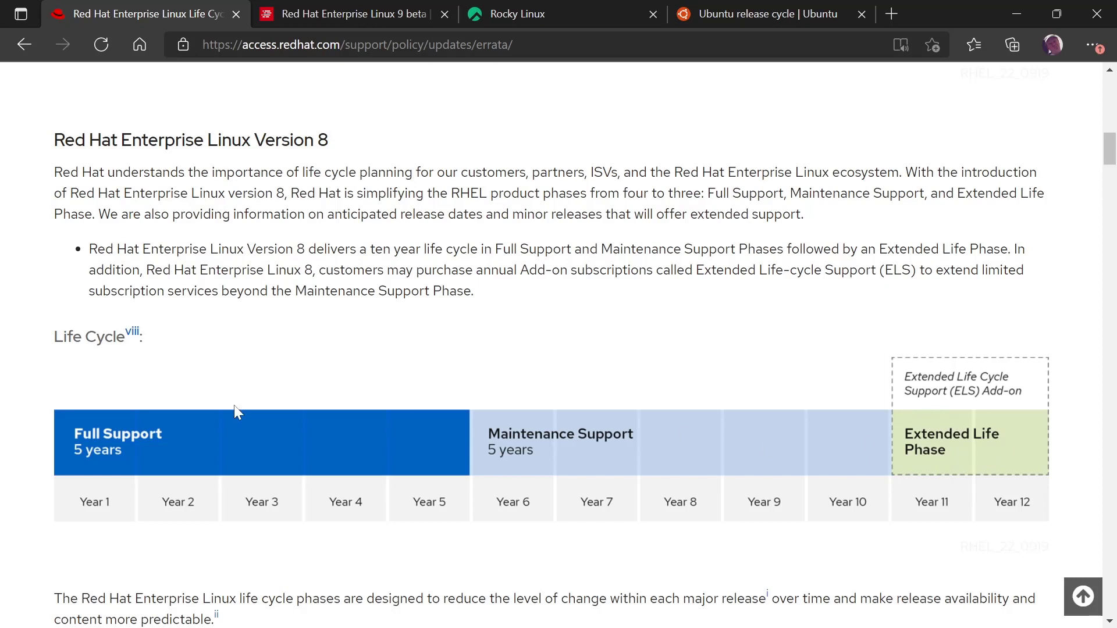
mouse_move(450, 329)
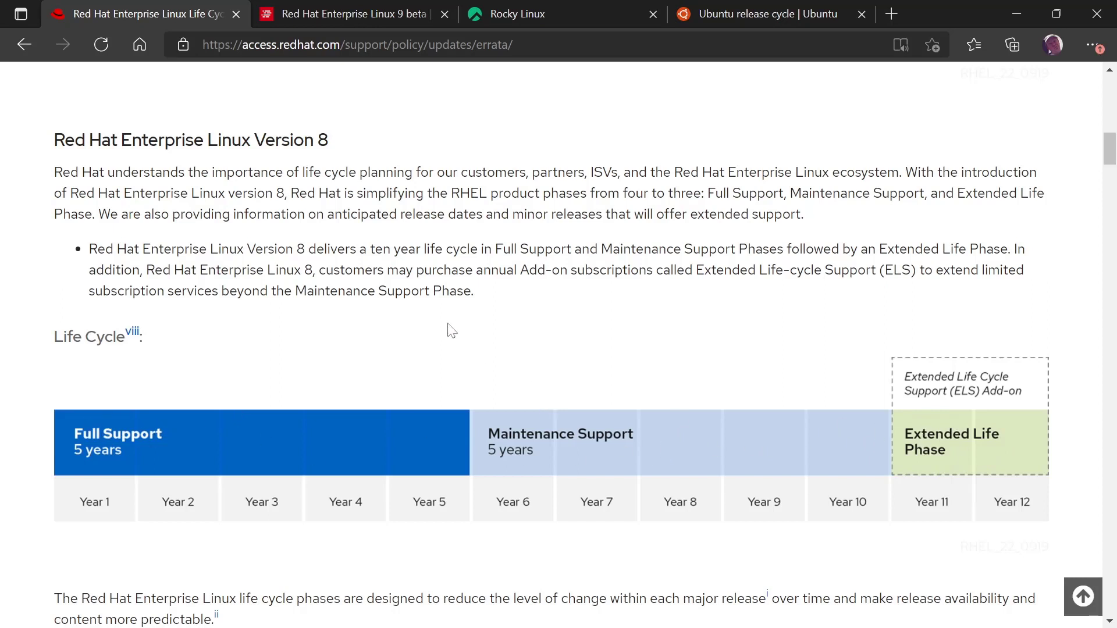
mouse_move(205, 435)
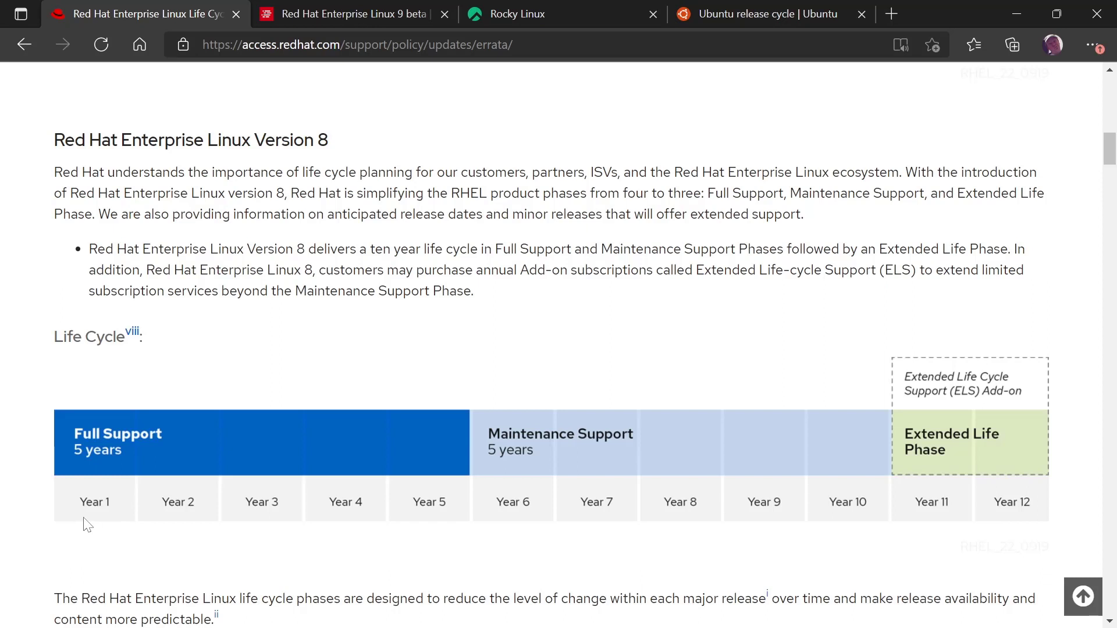
mouse_move(351, 495)
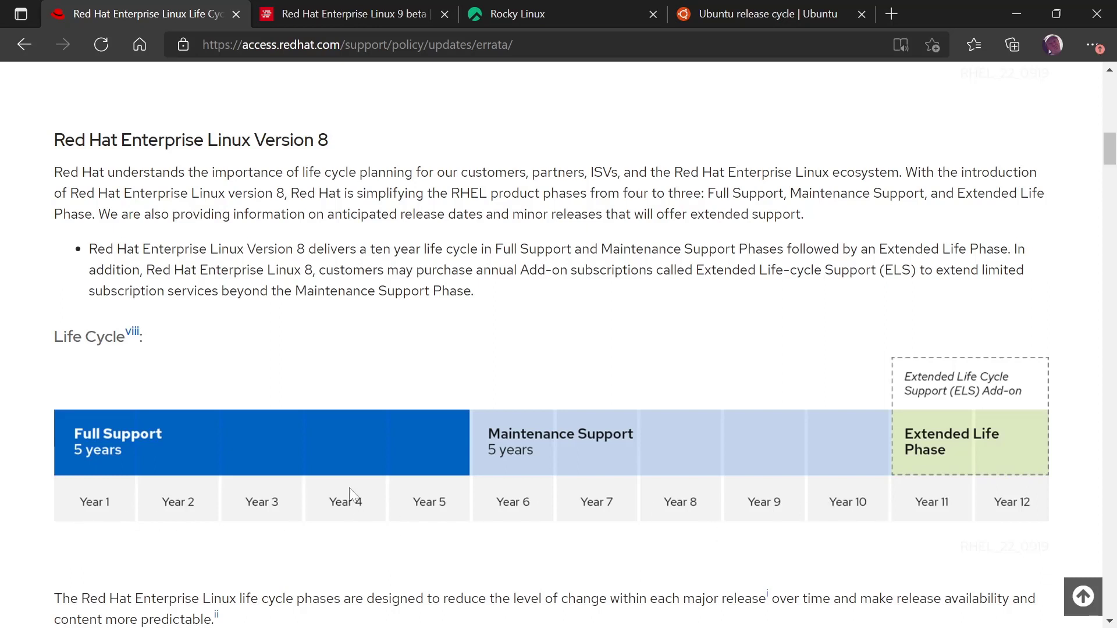
mouse_move(412, 356)
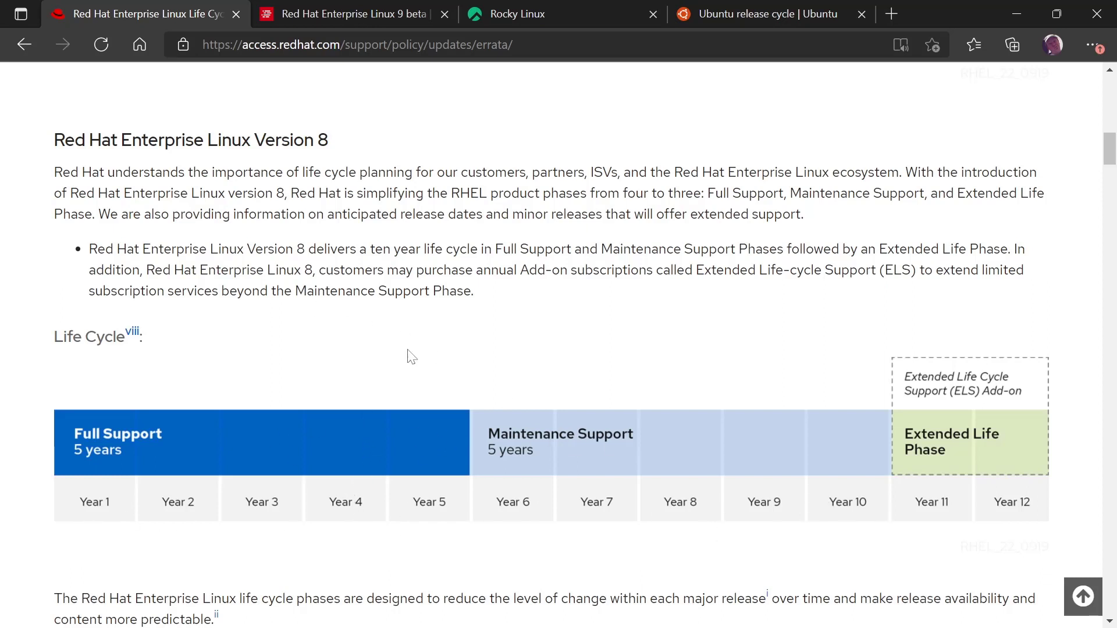
scroll("down", 3)
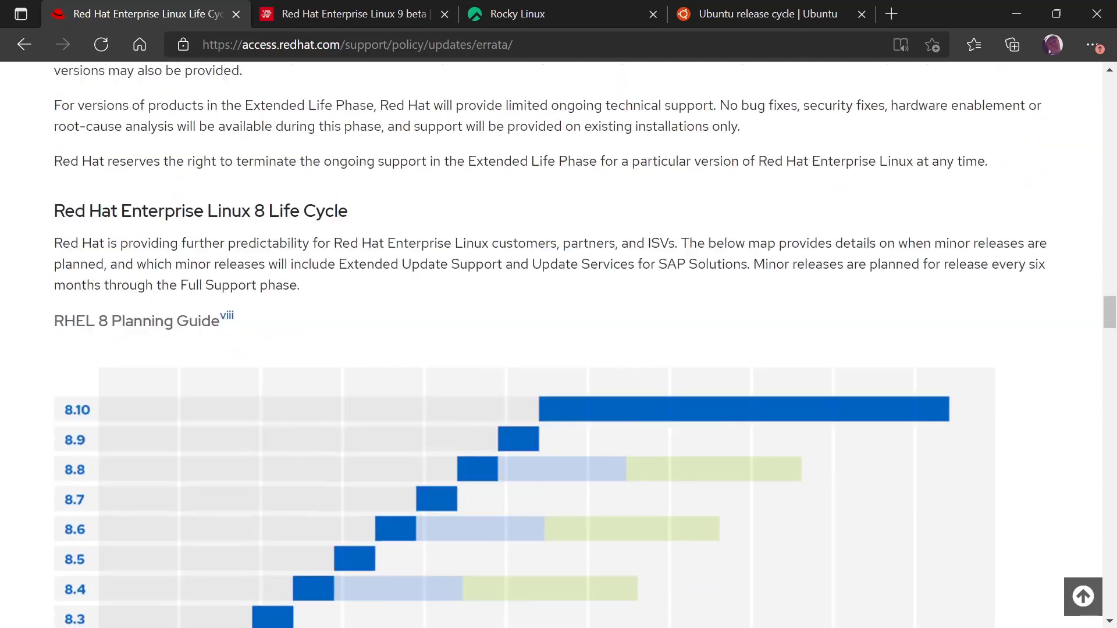
scroll("down", 3)
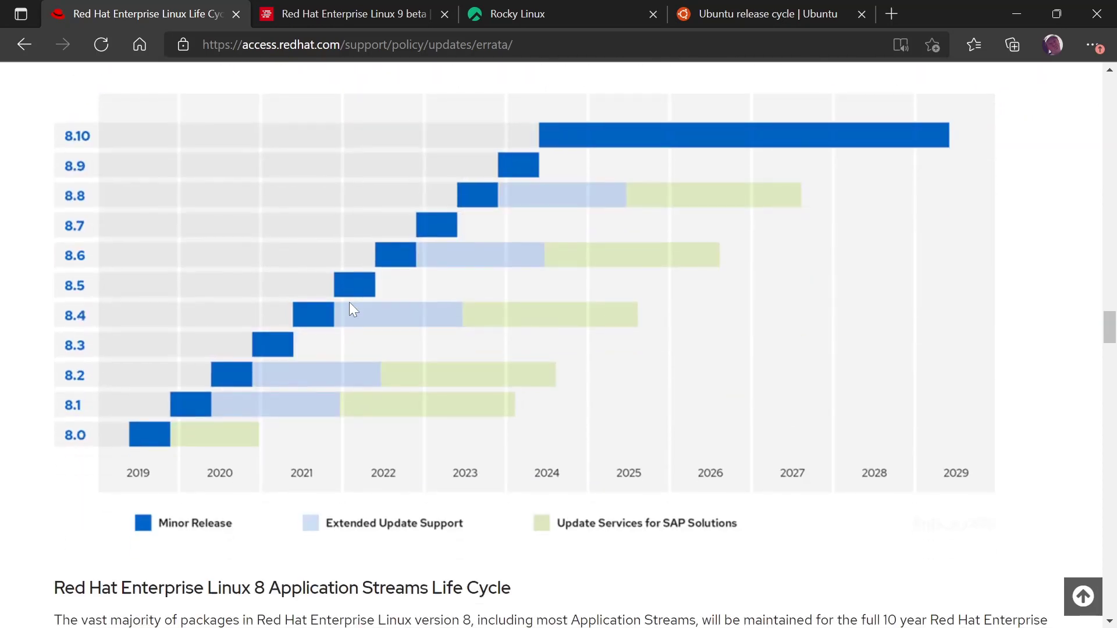
mouse_move(142, 480)
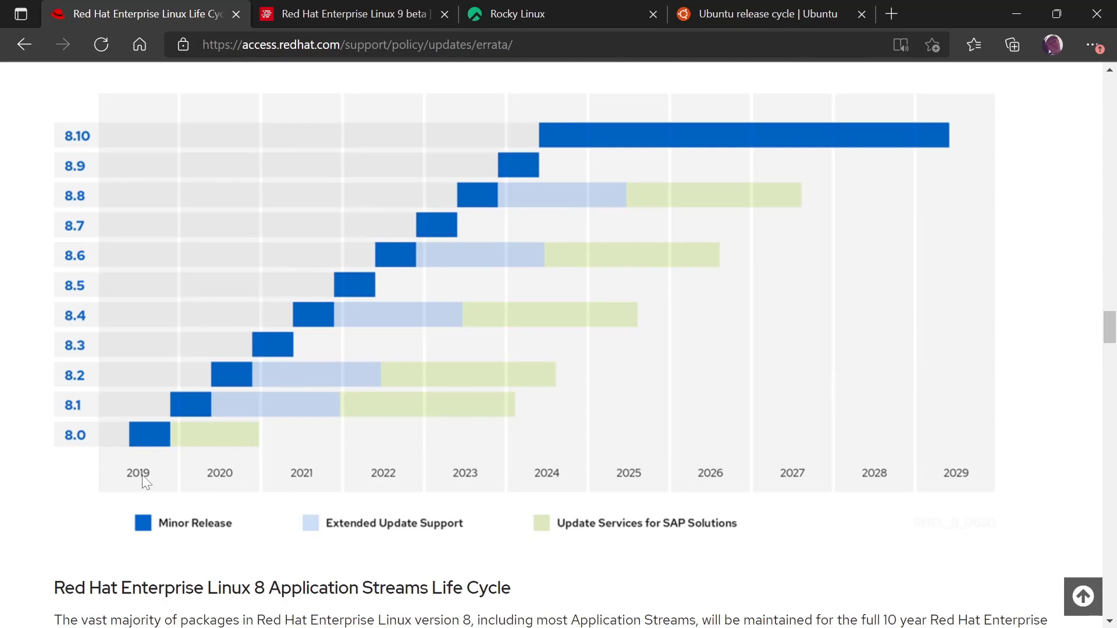
mouse_move(131, 440)
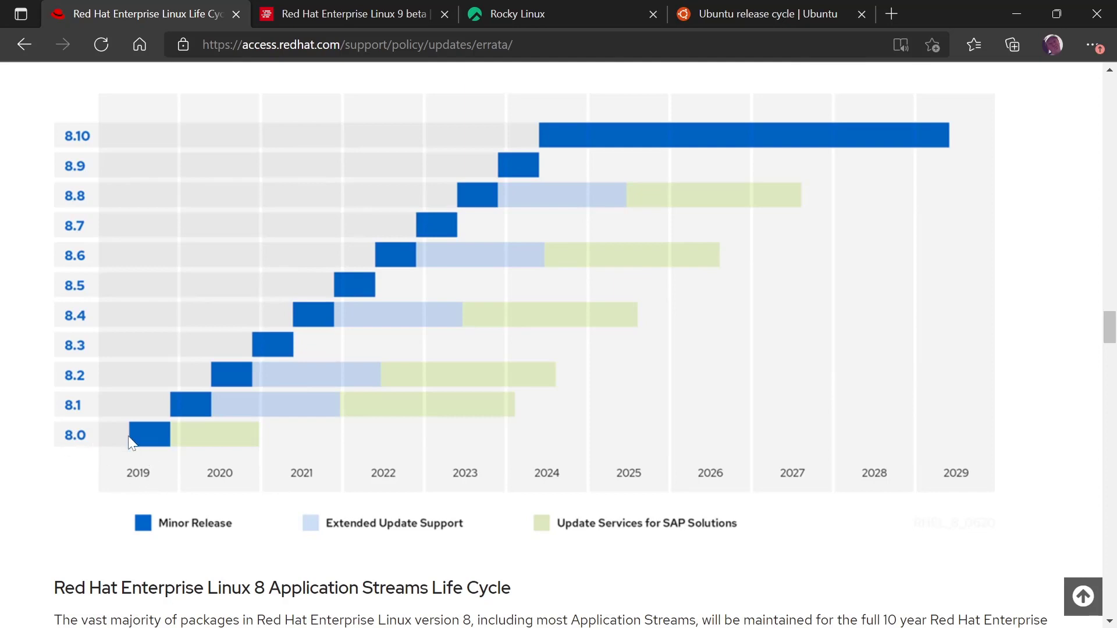
mouse_move(183, 415)
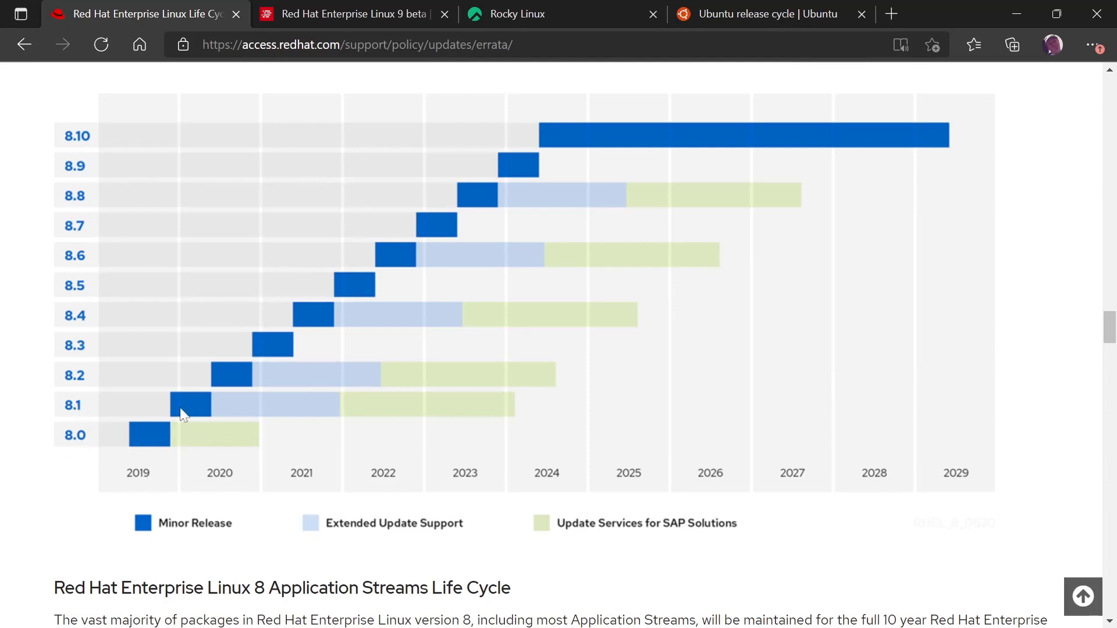
mouse_move(155, 446)
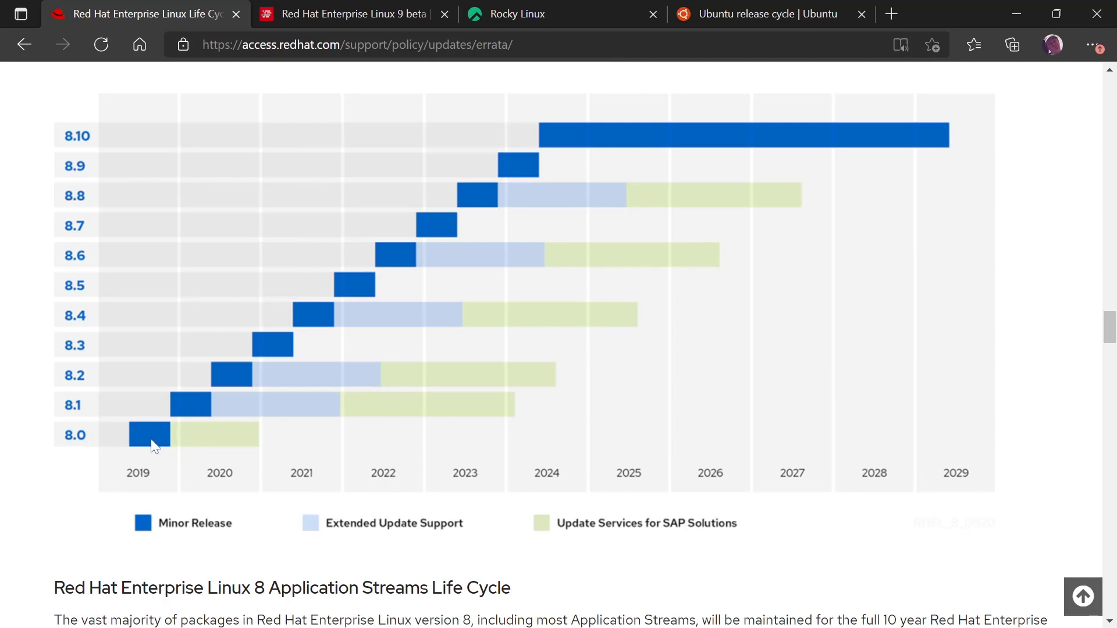
mouse_move(224, 506)
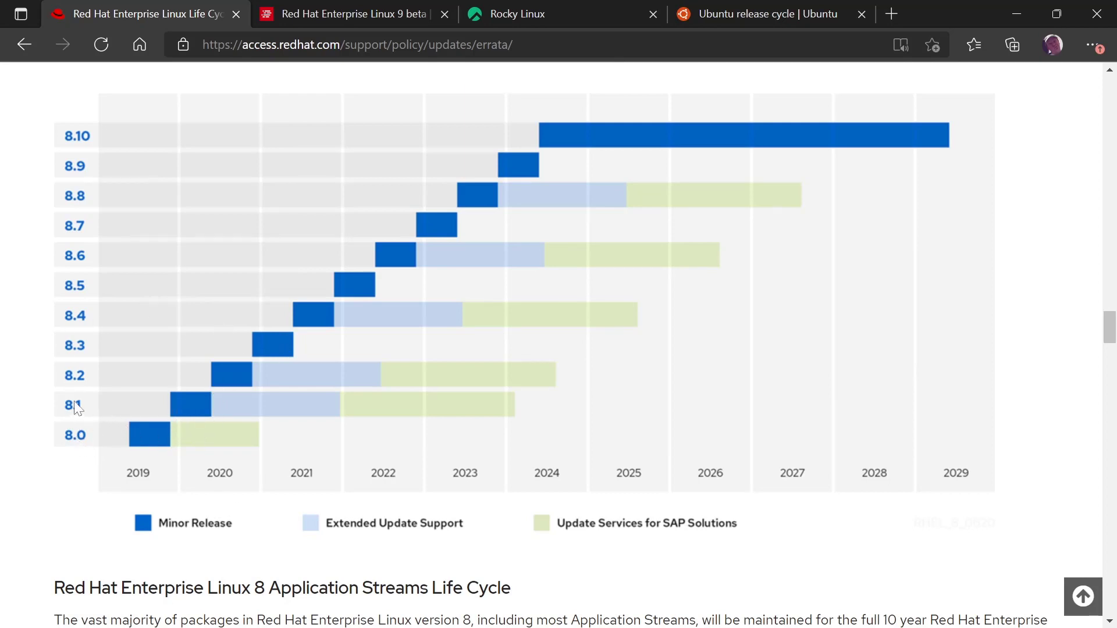
mouse_move(467, 150)
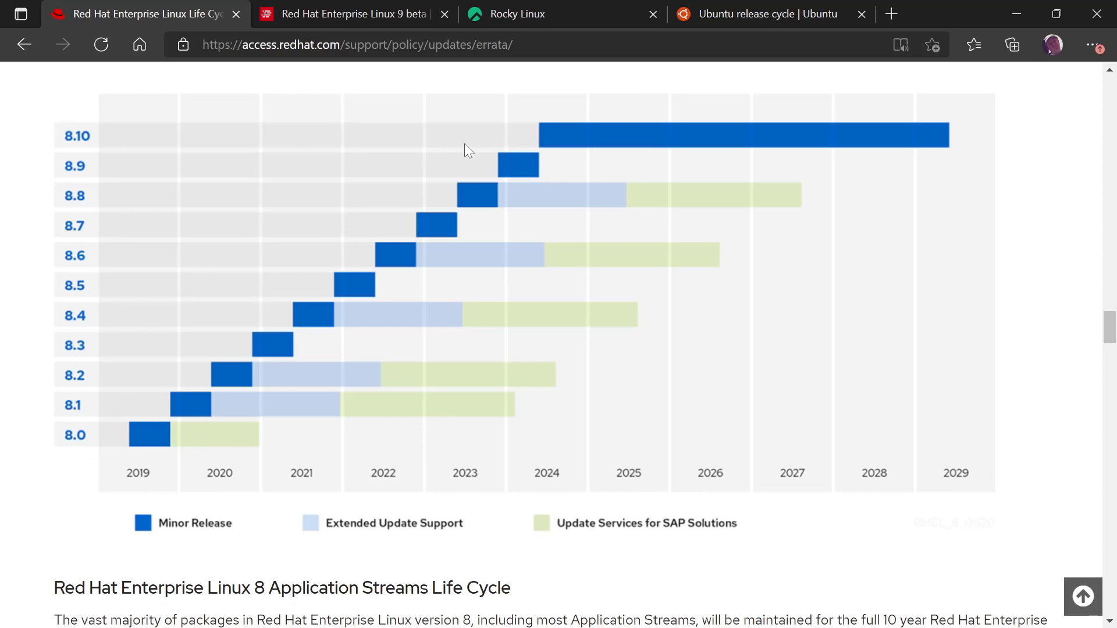
mouse_move(548, 141)
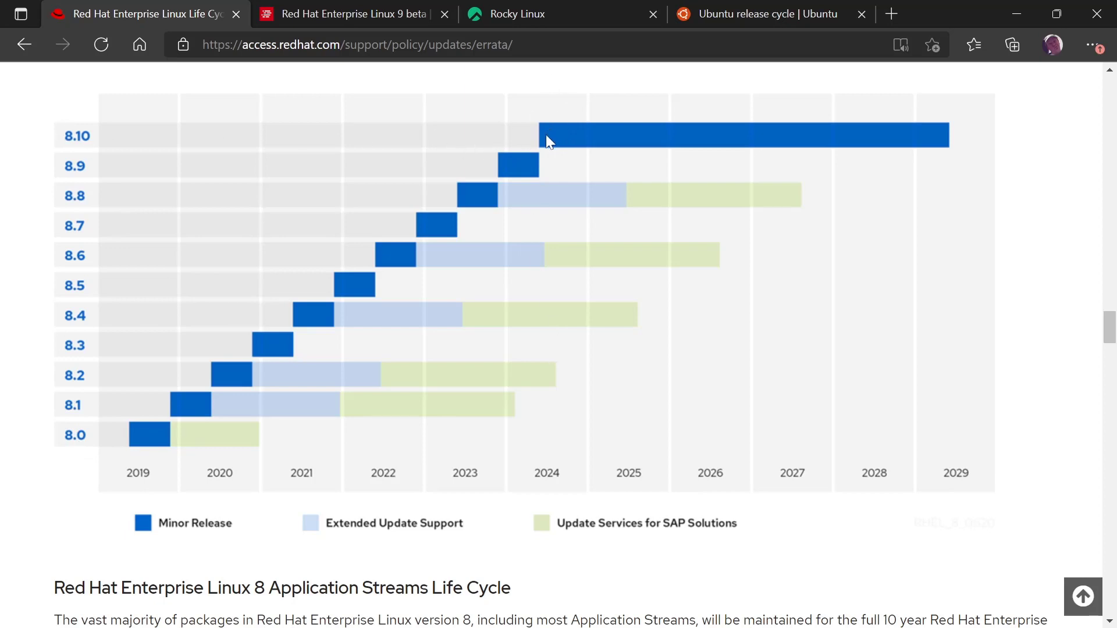
mouse_move(524, 150)
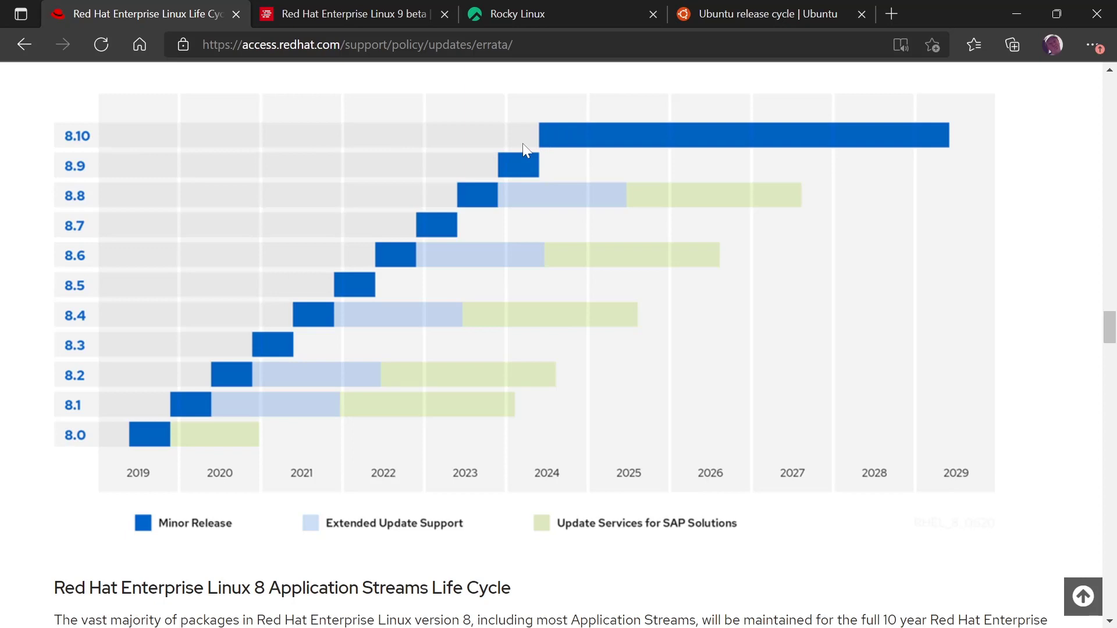
mouse_move(496, 163)
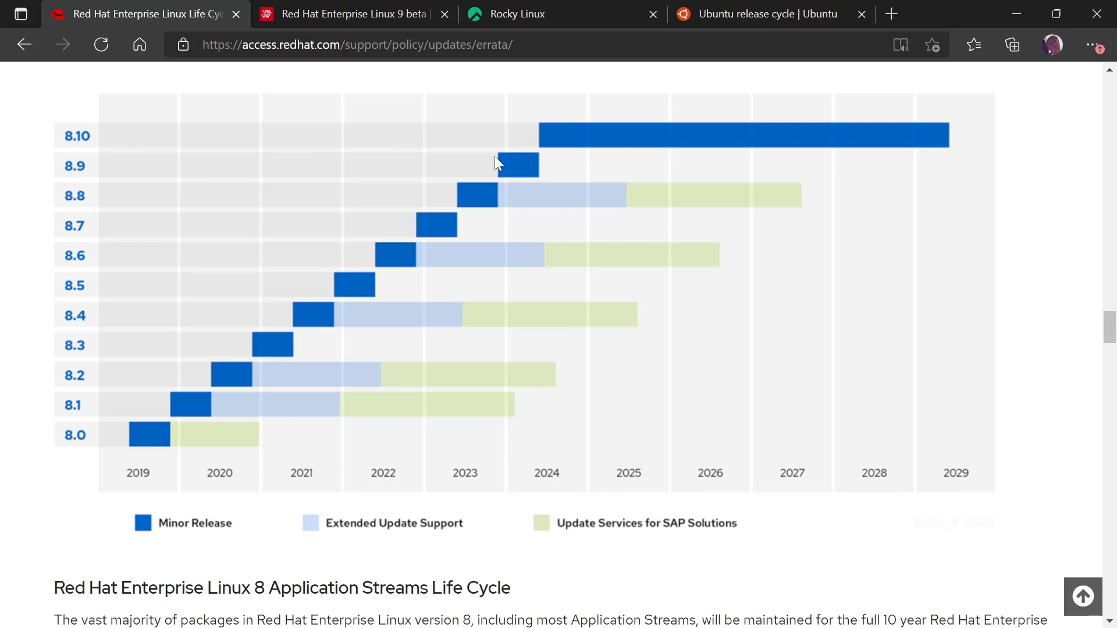
mouse_move(538, 155)
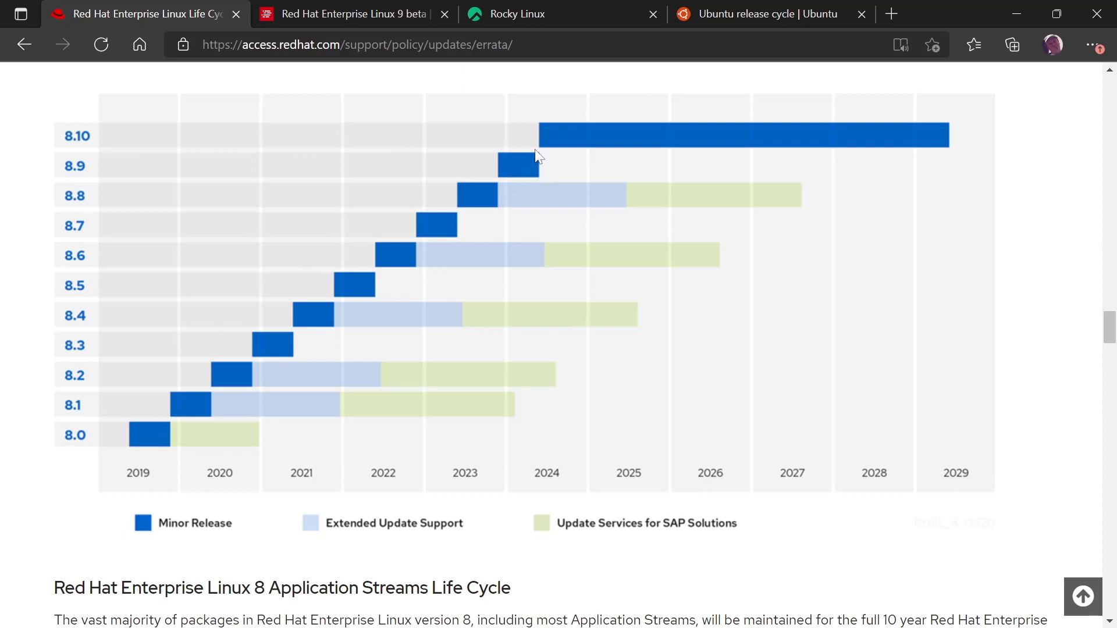
mouse_move(894, 134)
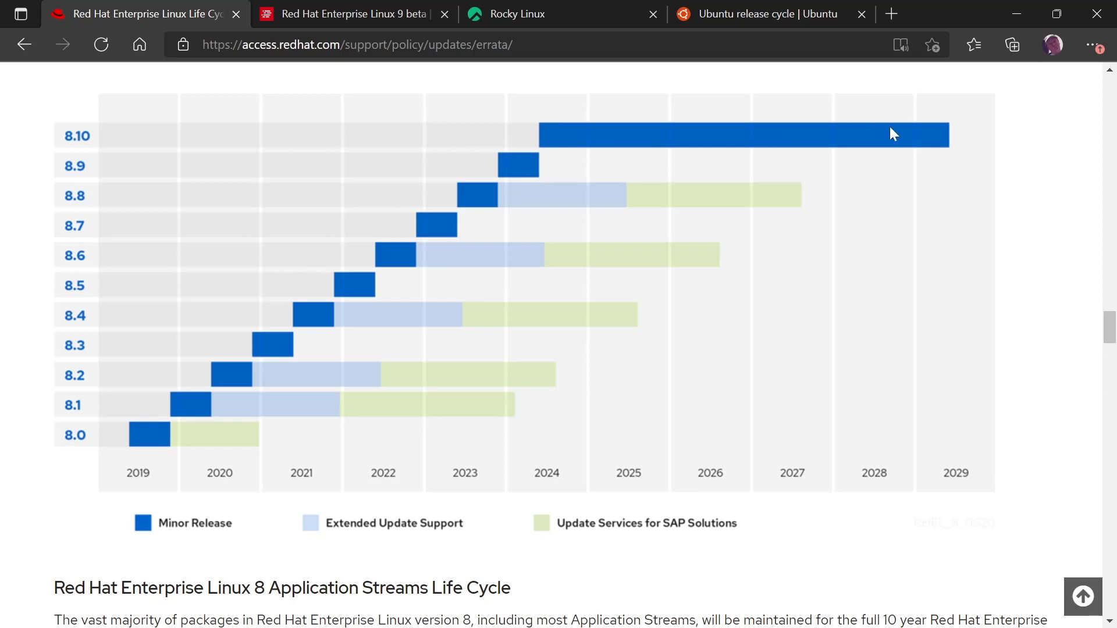
mouse_move(909, 141)
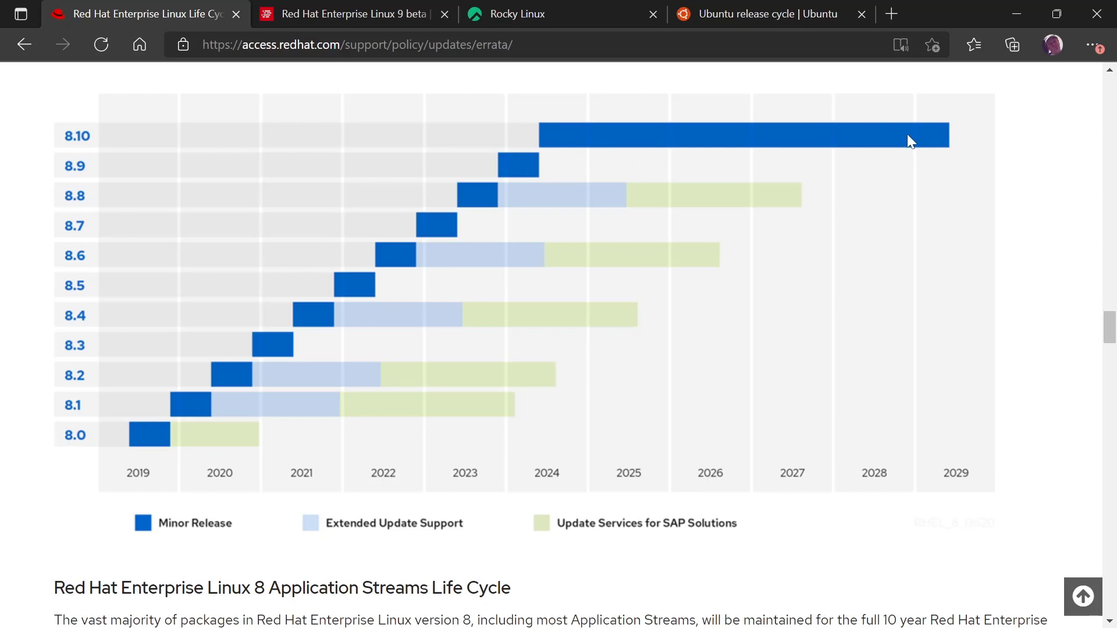
mouse_move(155, 463)
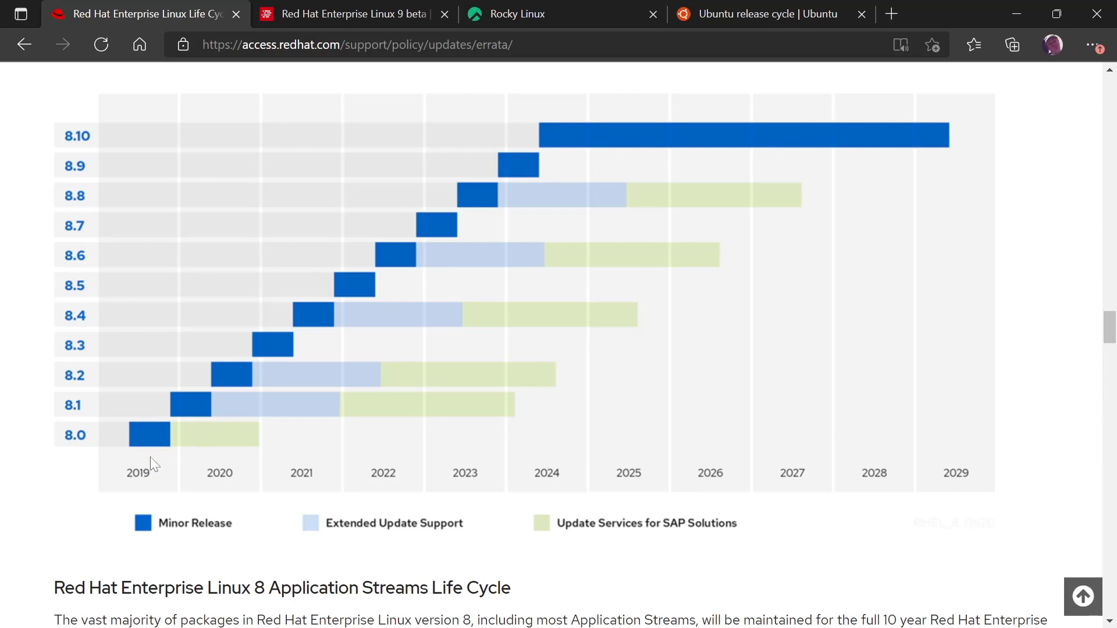
mouse_move(530, 153)
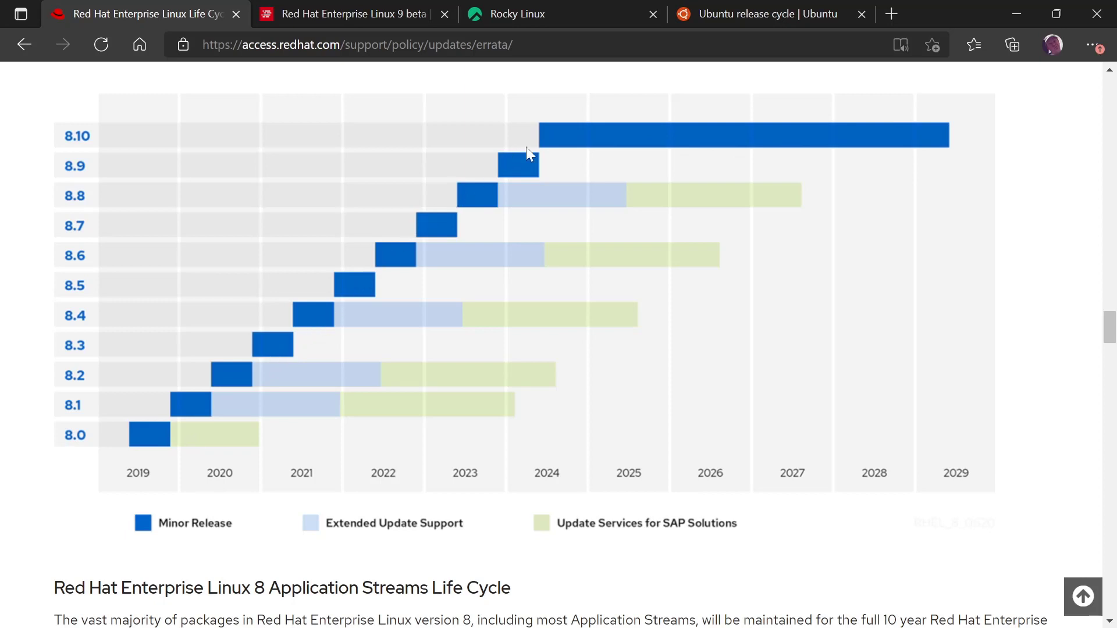
mouse_move(726, 154)
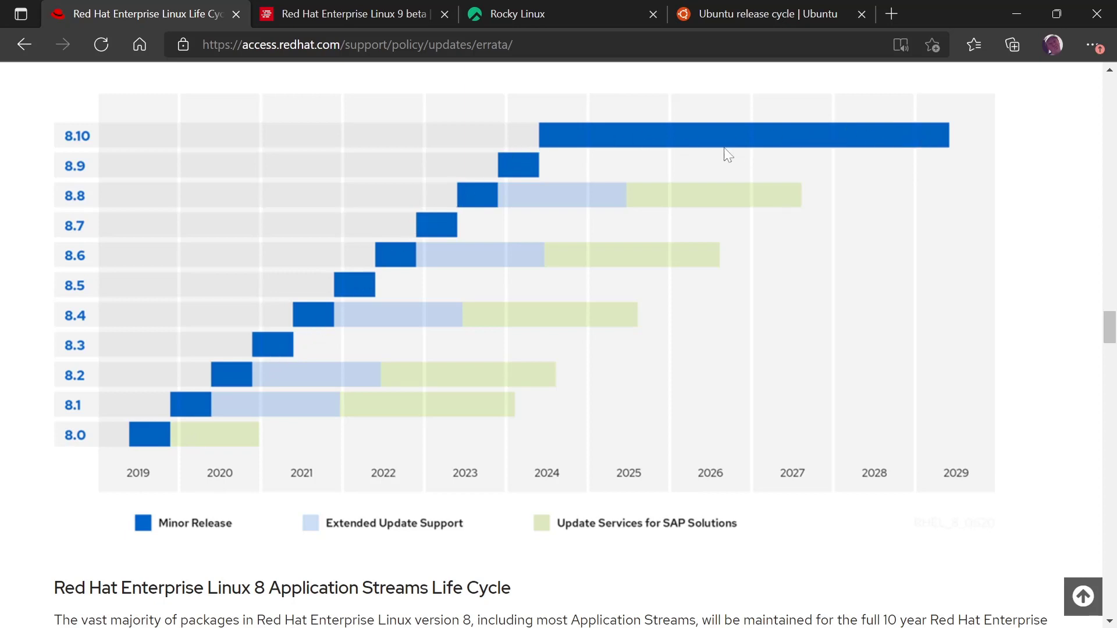
mouse_move(486, 397)
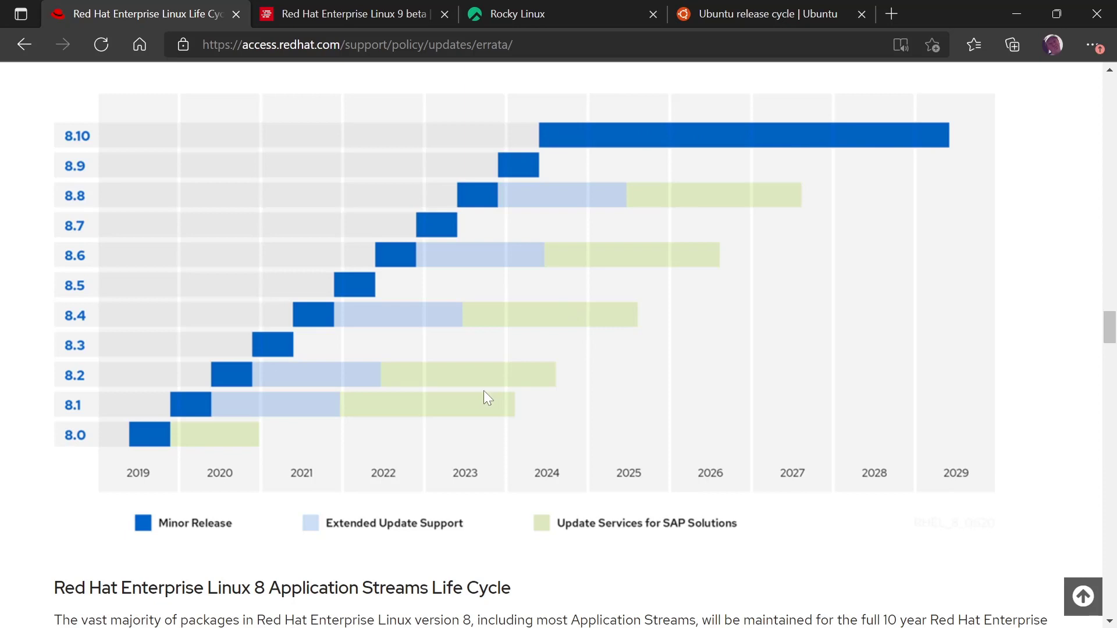
mouse_move(484, 297)
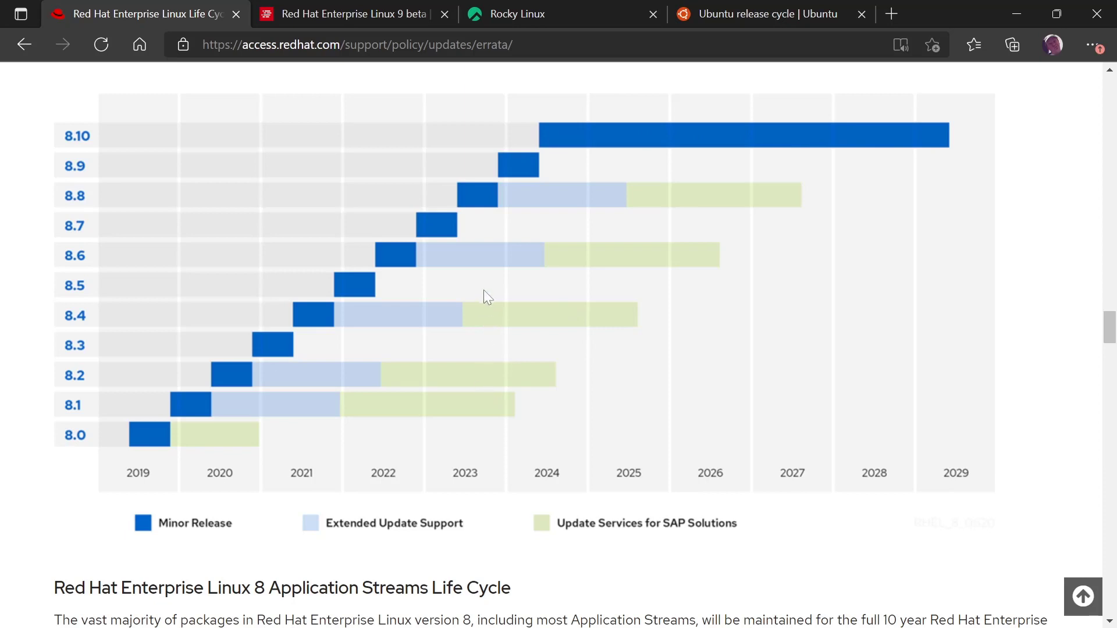
mouse_move(147, 490)
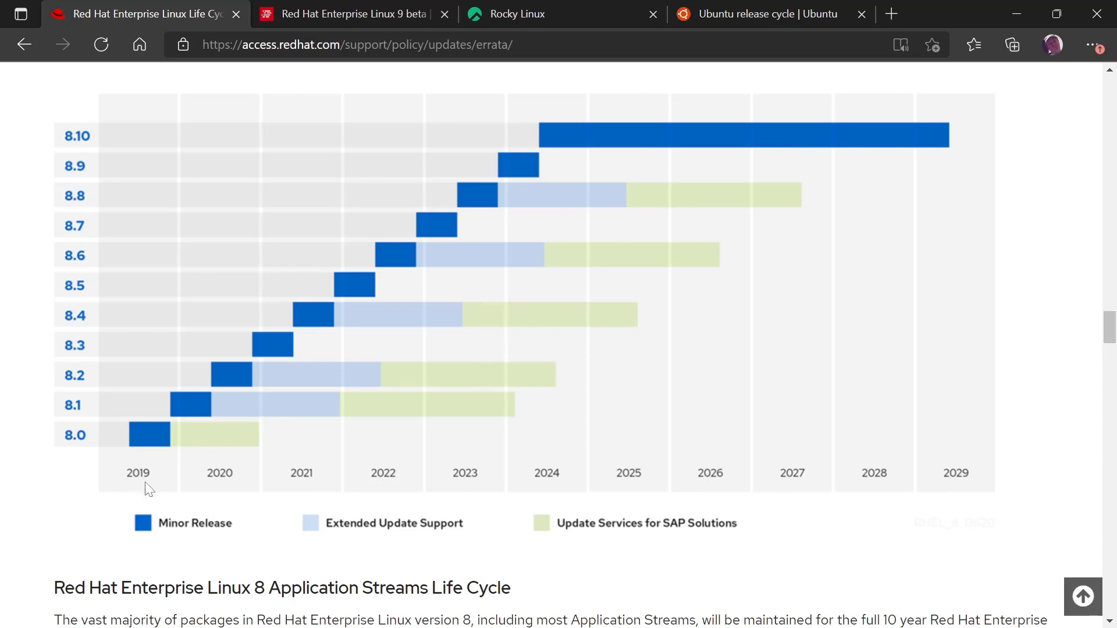
left_click(347, 14)
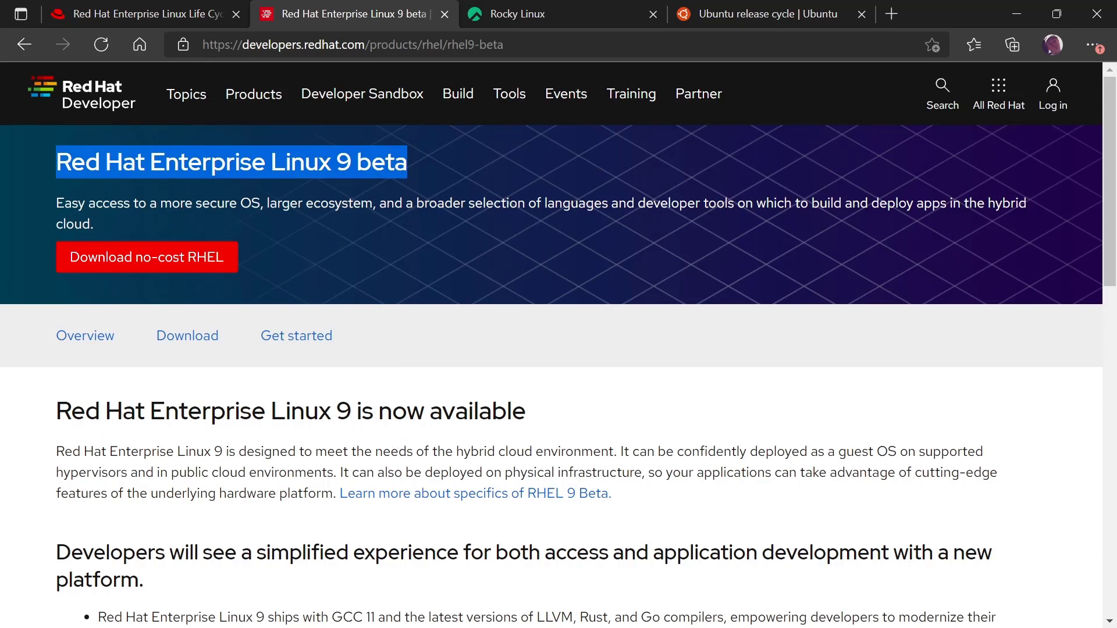
mouse_move(660, 352)
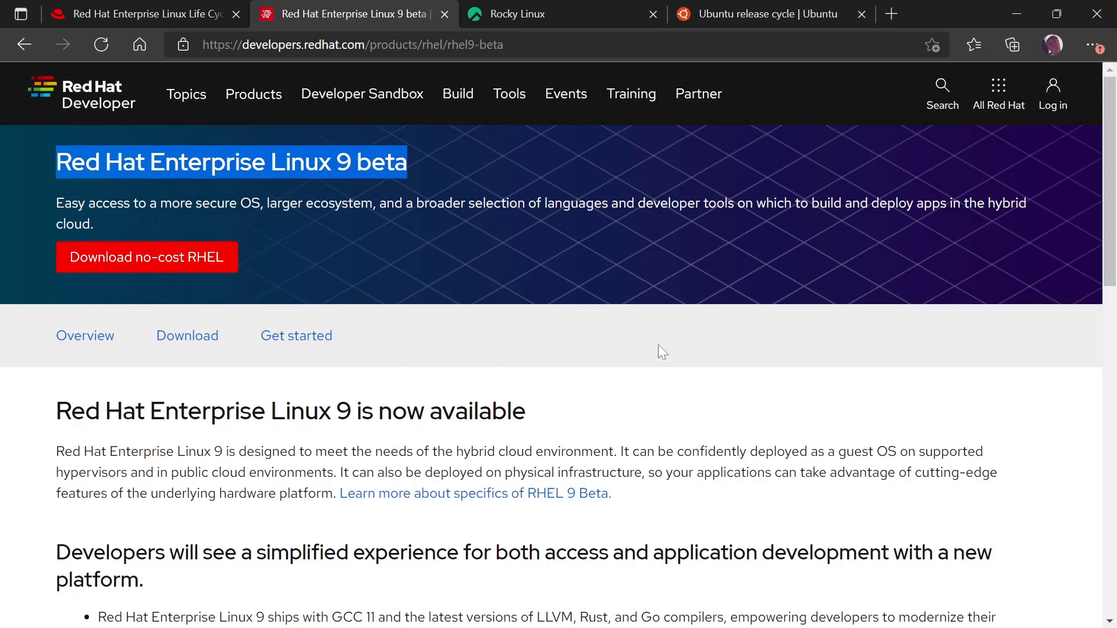
mouse_move(614, 383)
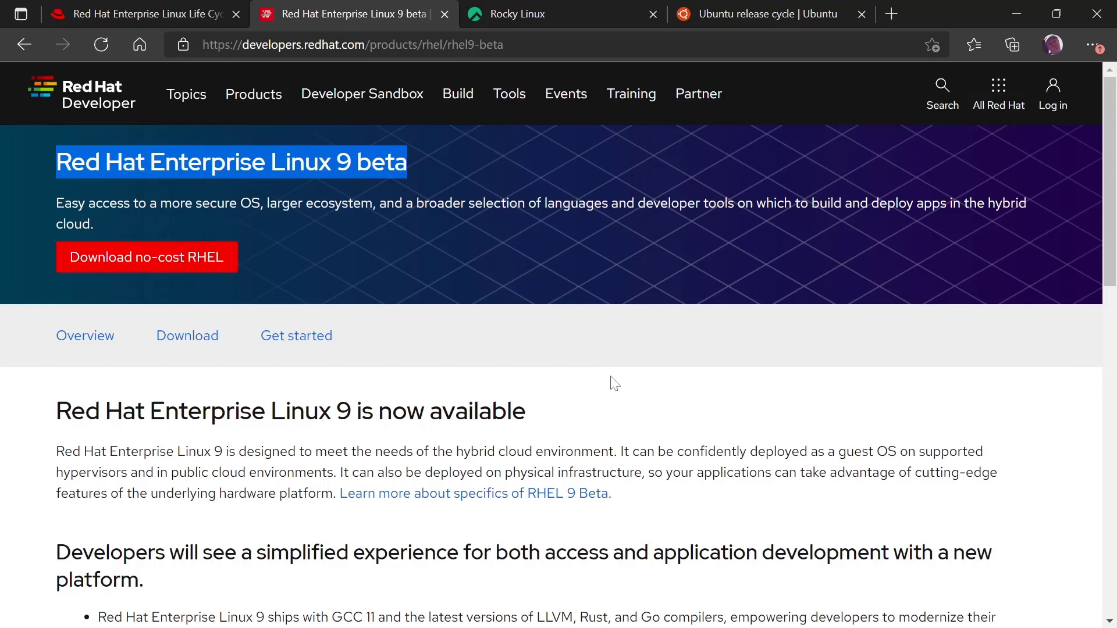
mouse_move(381, 468)
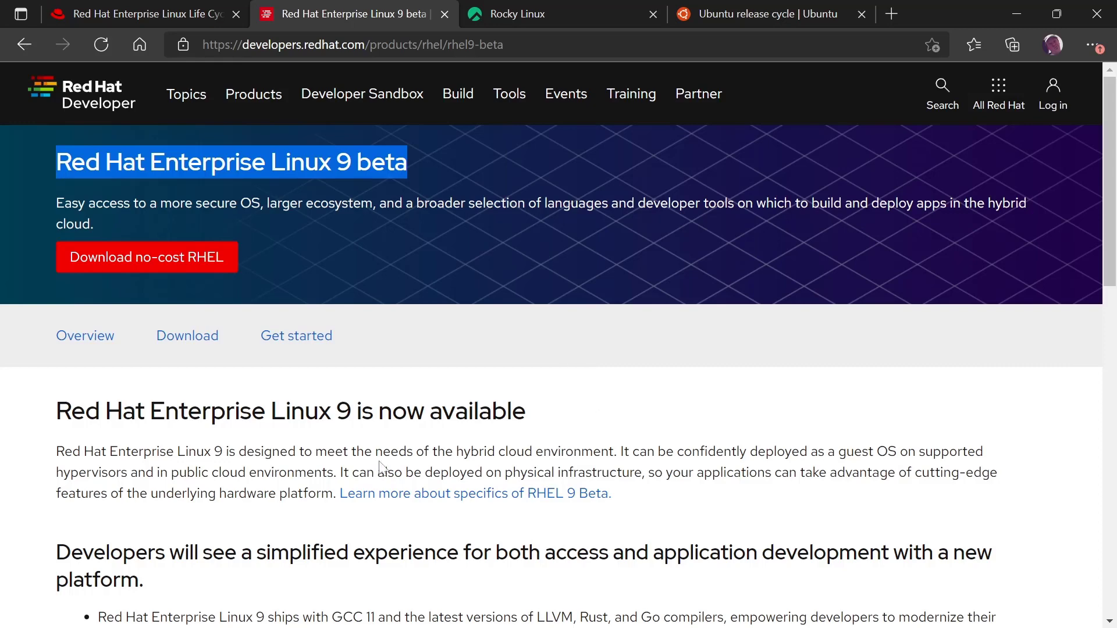
mouse_move(544, 408)
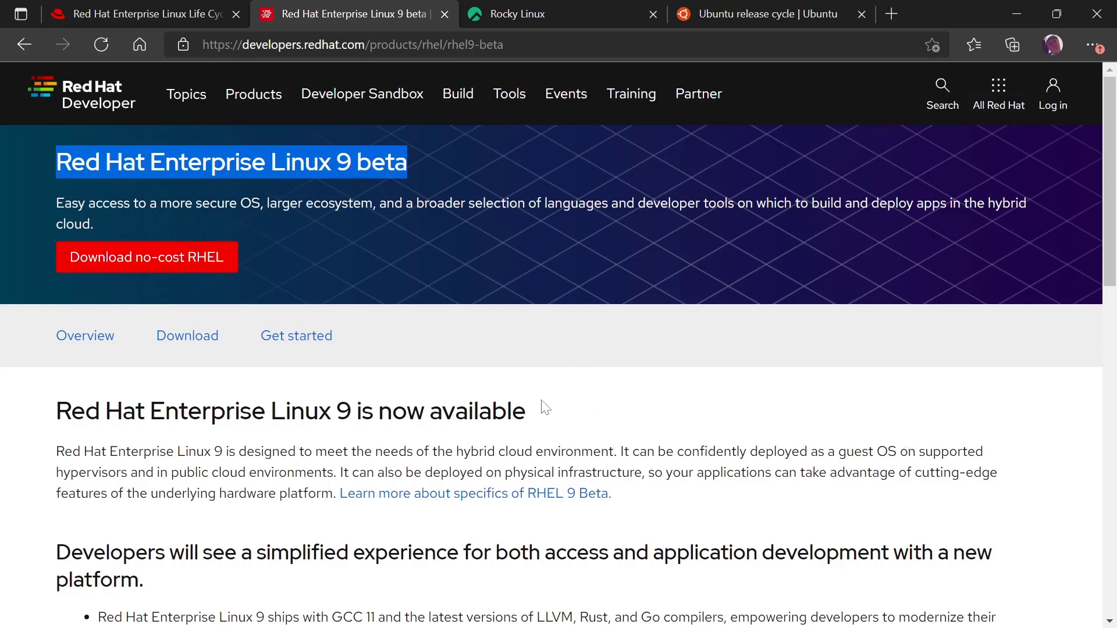
mouse_move(557, 385)
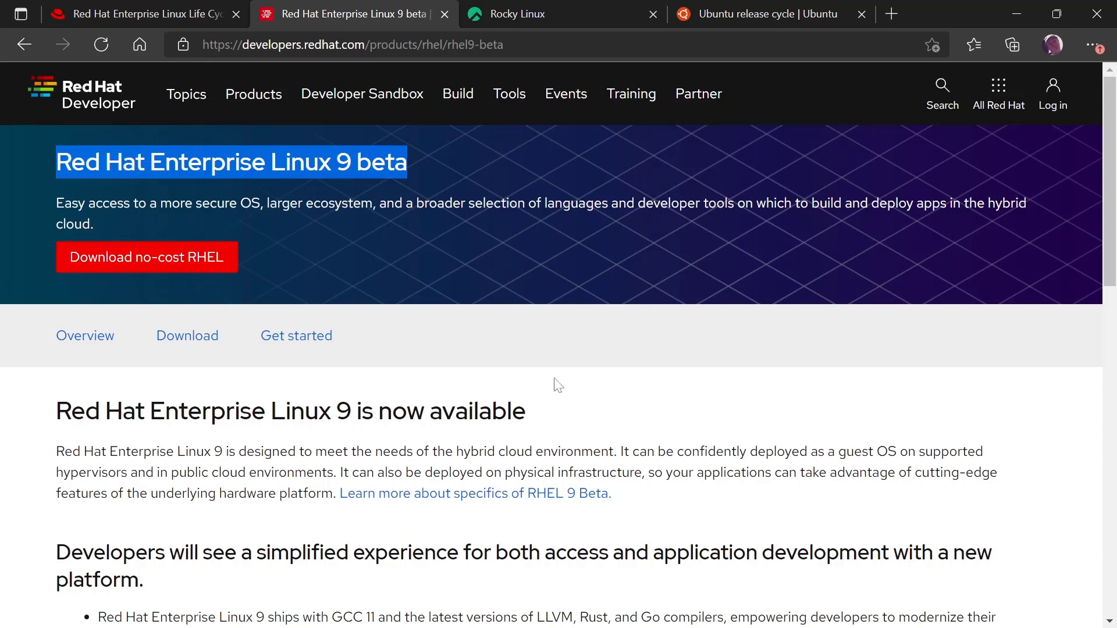
Step: Clear the title selection and bring the RHEL 9 beta developer feature list into view, highlighting a line of it
left_click(306, 296)
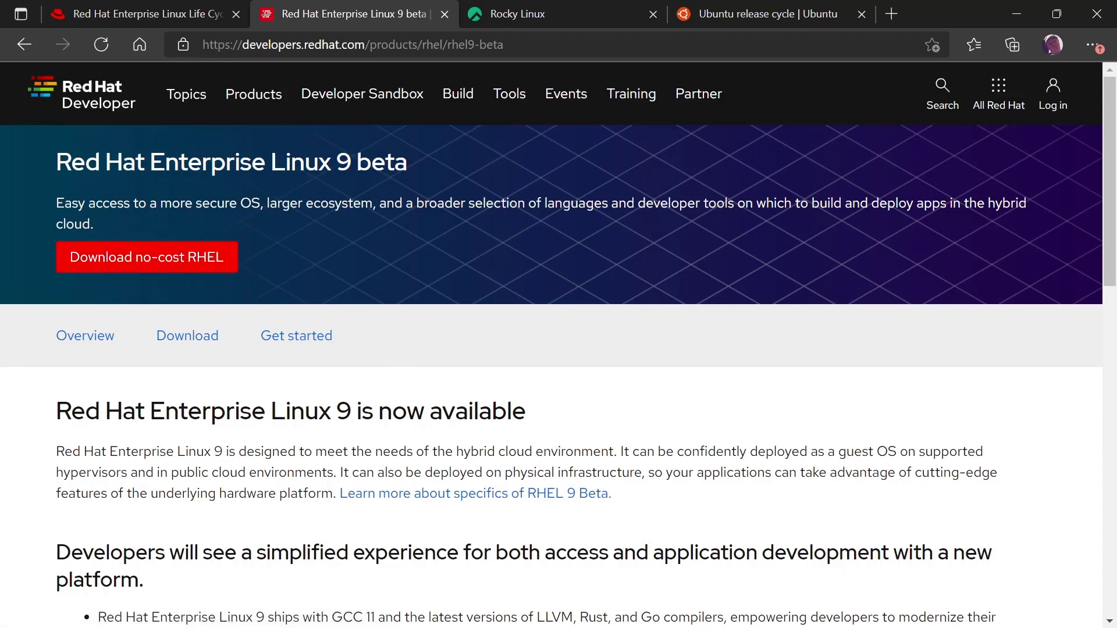
scroll("down", 3)
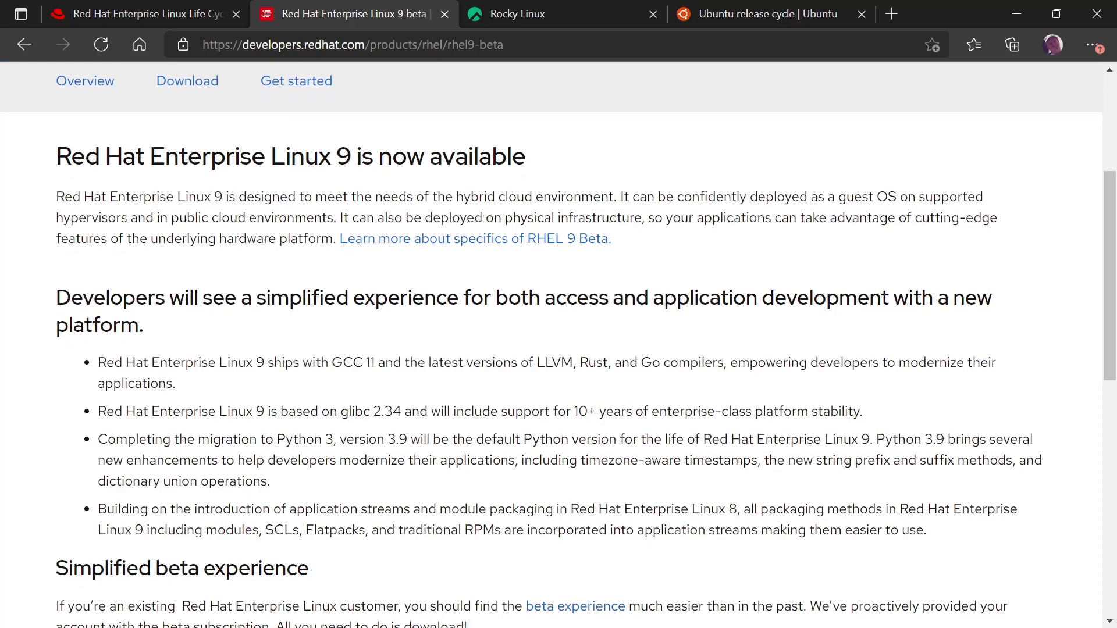
scroll("down", 3)
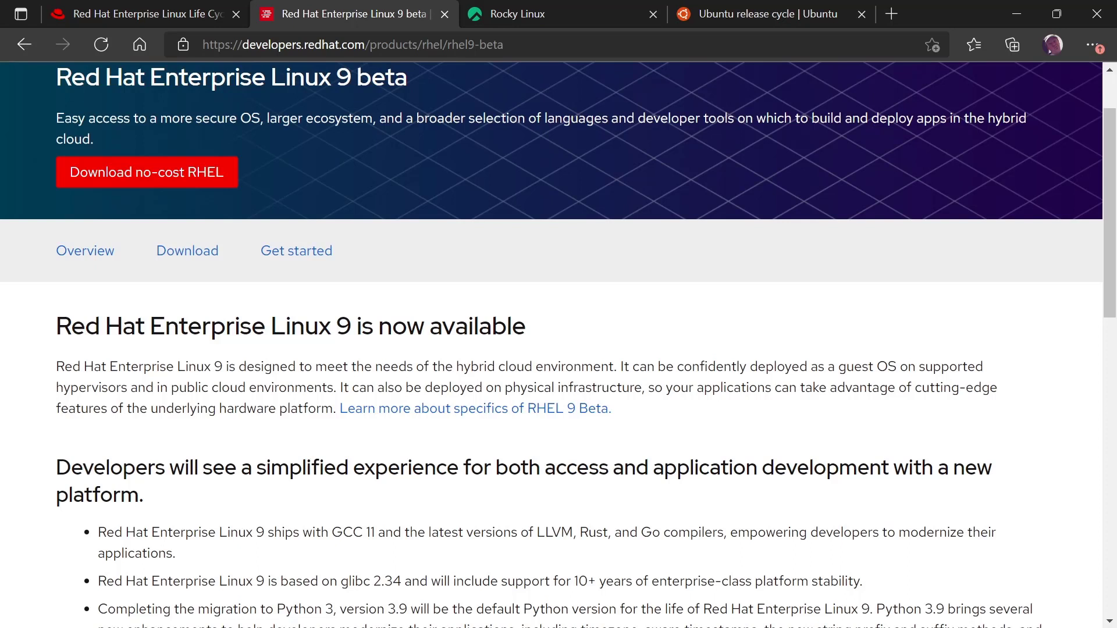
left_click_drag(69, 326, 372, 325)
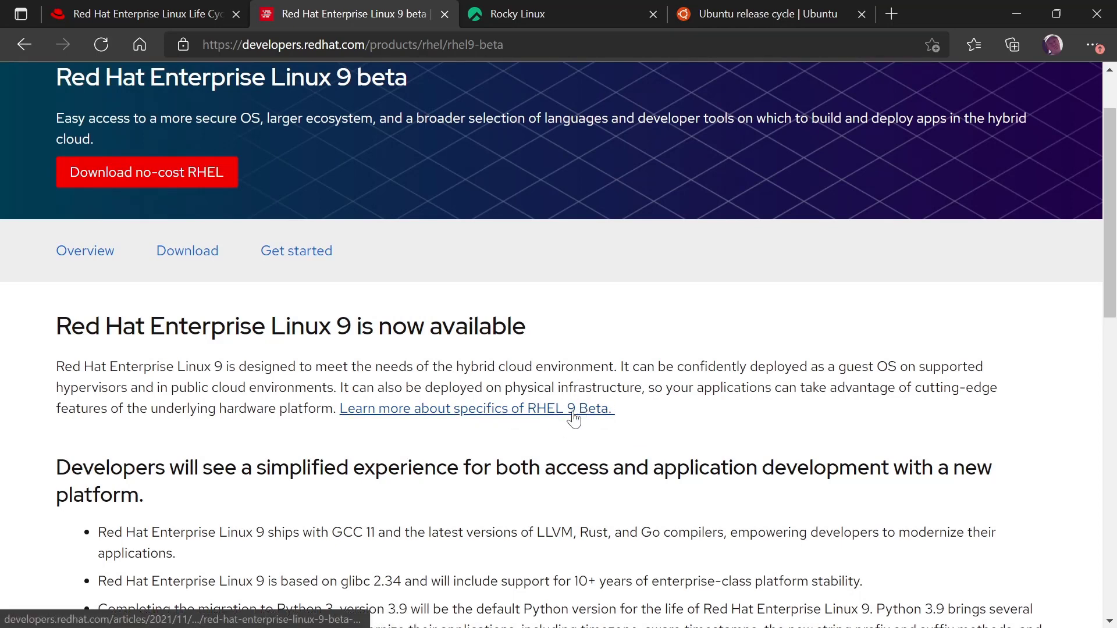
mouse_move(524, 410)
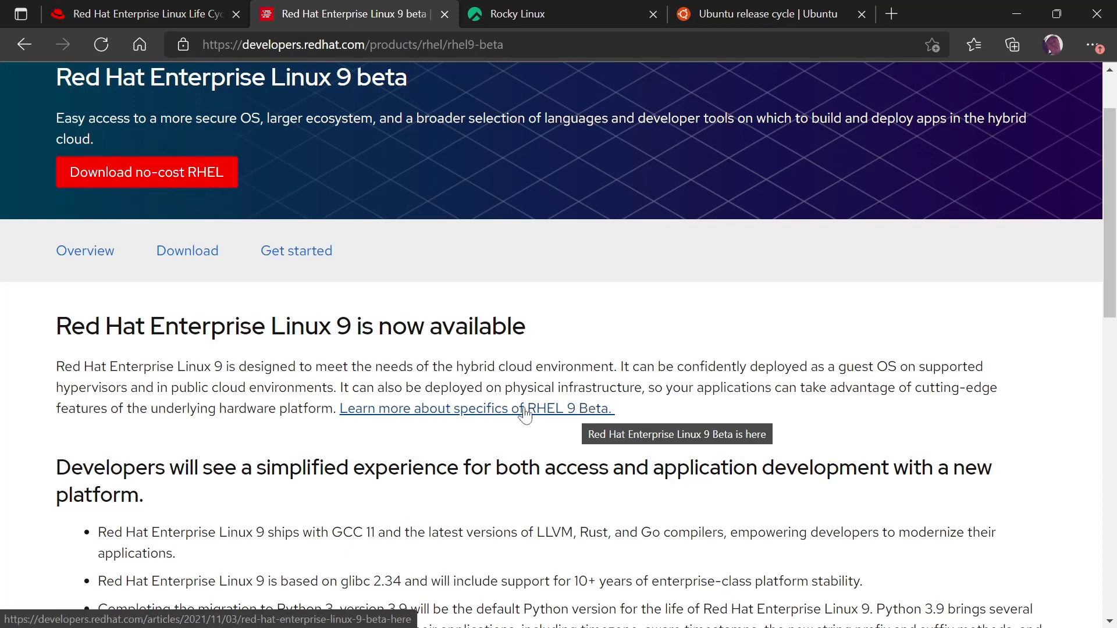
mouse_move(482, 415)
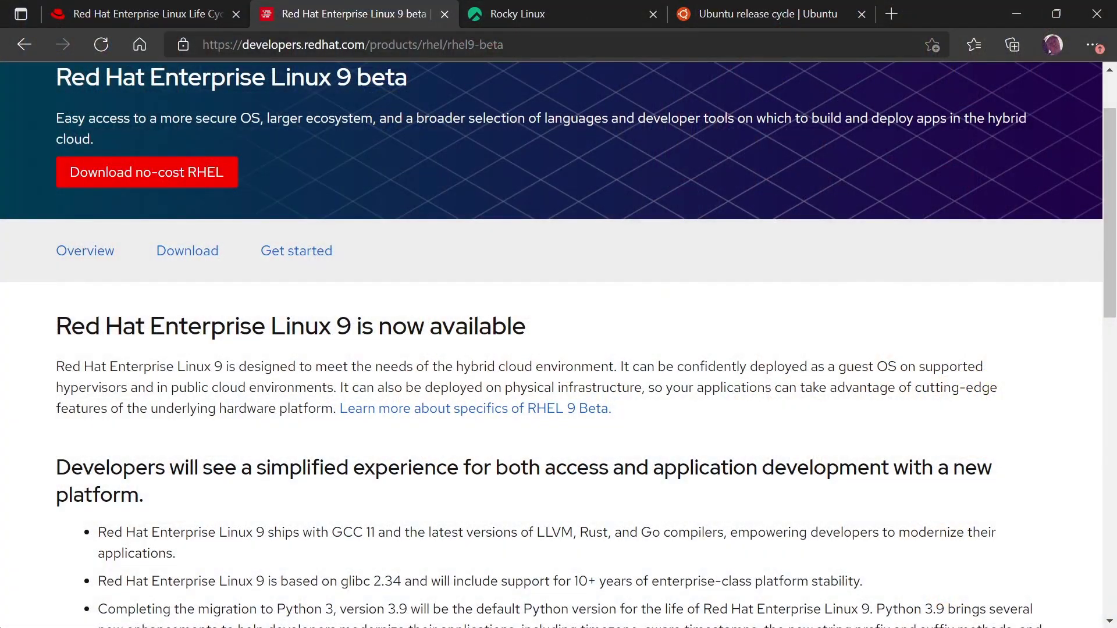
mouse_move(556, 20)
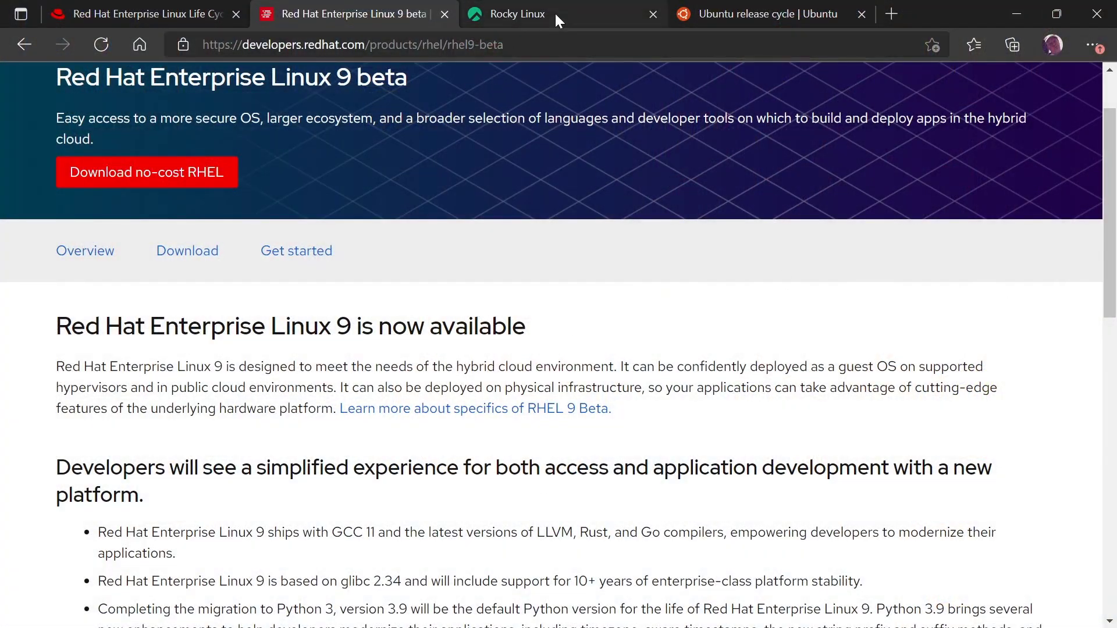
Step: Switch to the Rocky Linux tab and view its 'Enterprise Linux, the community way' hero section
left_click(562, 14)
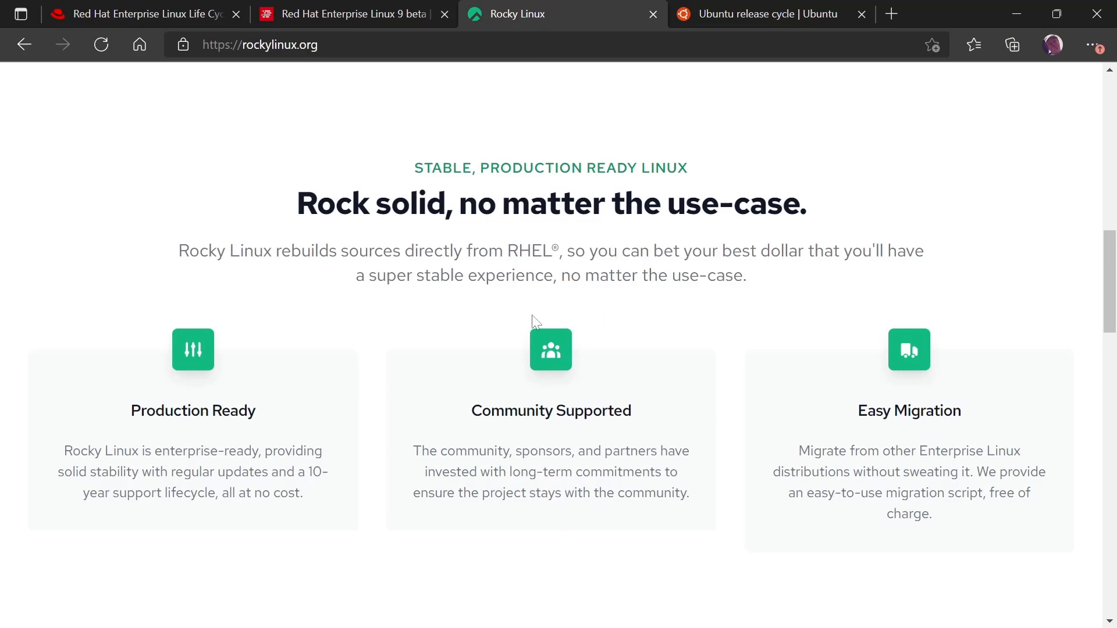
scroll("up", 3)
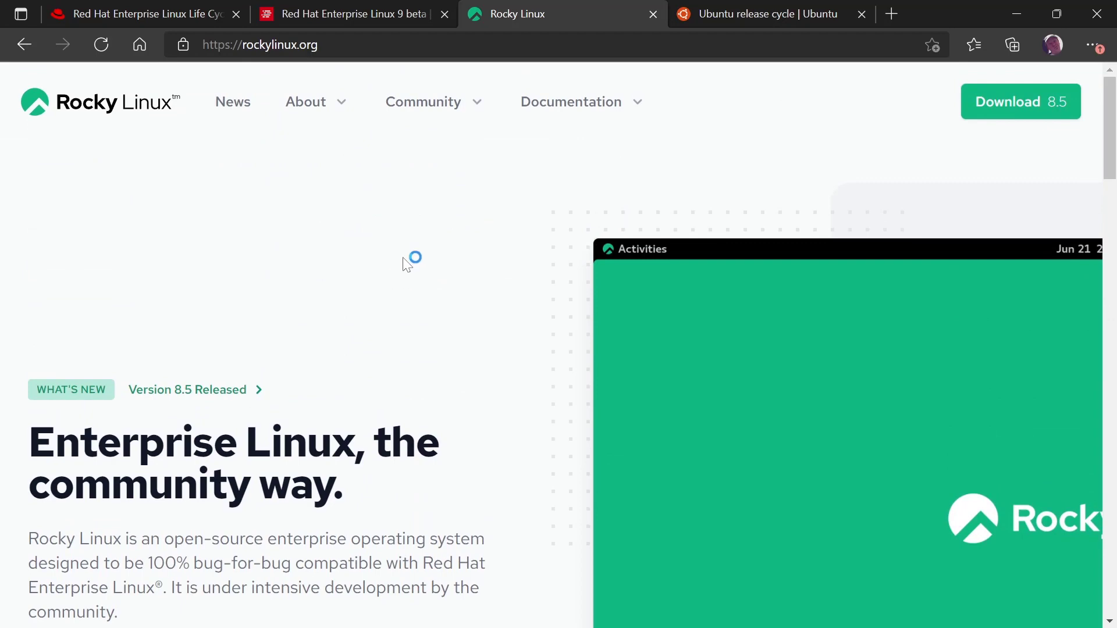
scroll("down", 3)
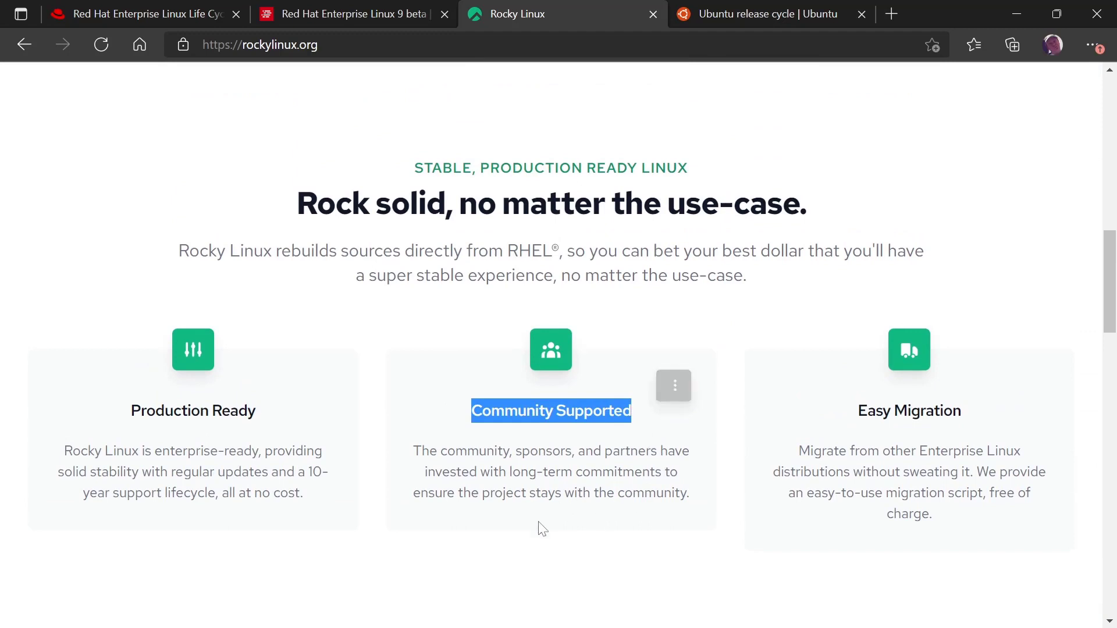
mouse_move(403, 516)
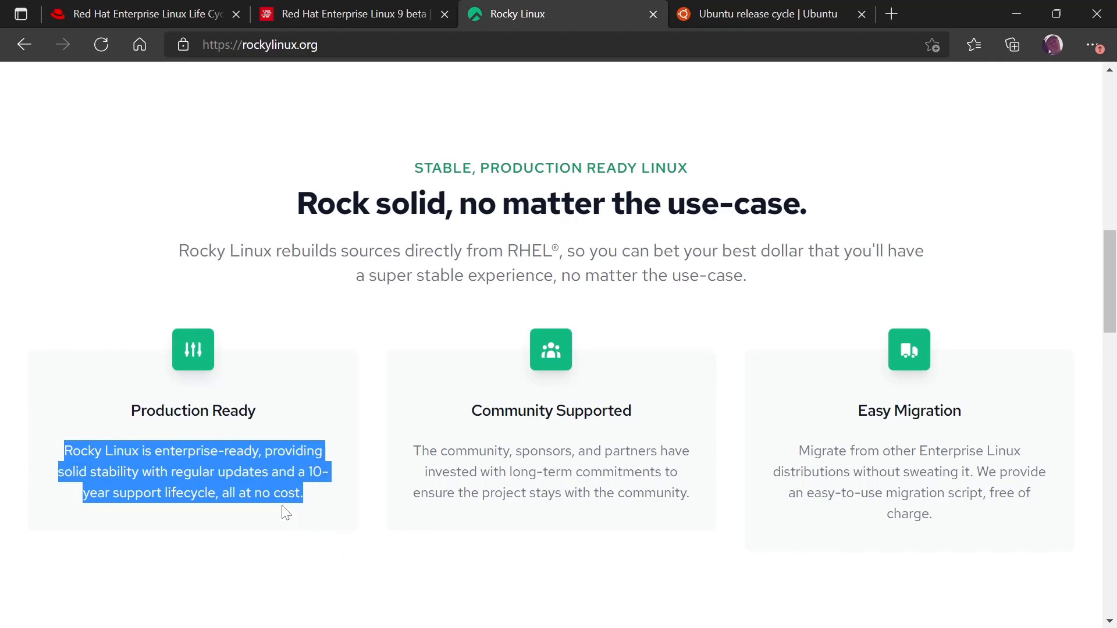
Step: Scroll down through the Rocky Linux enterprise feature cards
left_click(285, 509)
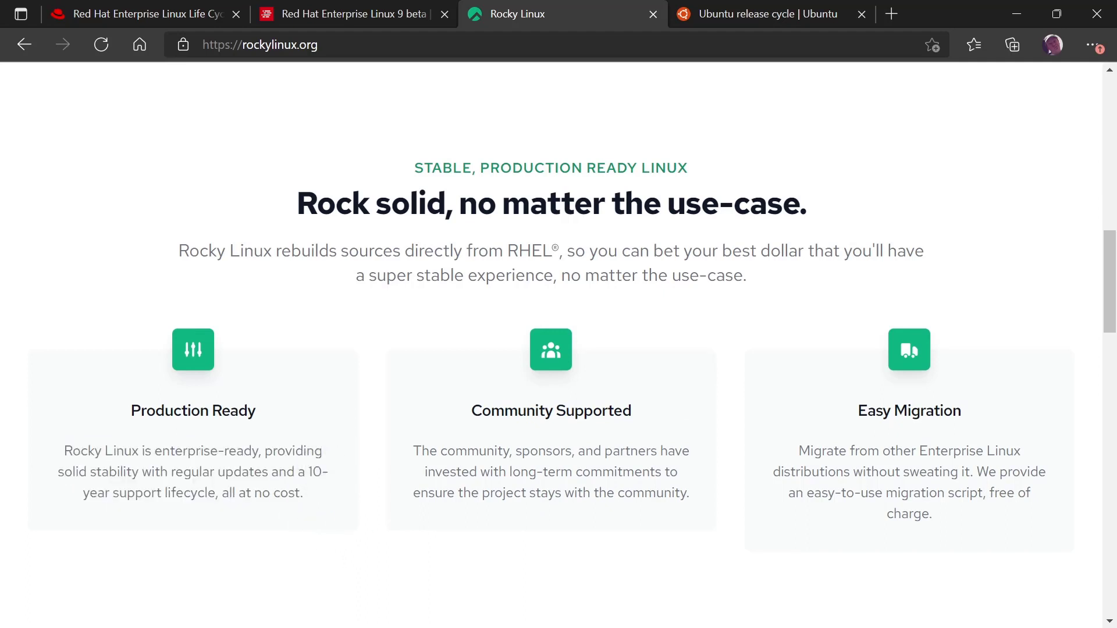
mouse_move(439, 328)
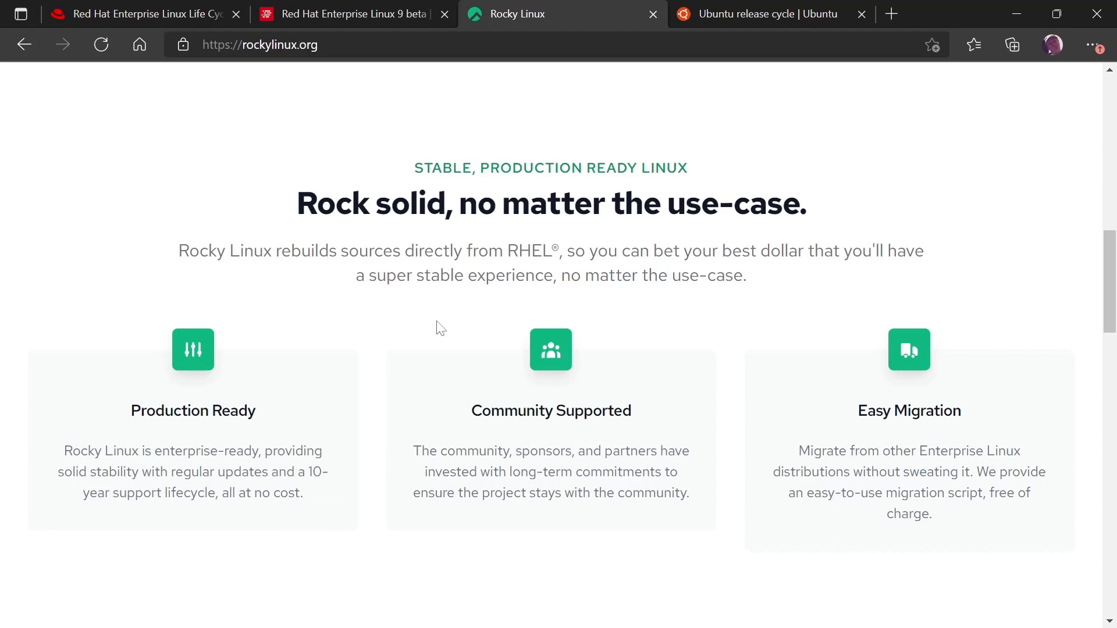
scroll("down", 3)
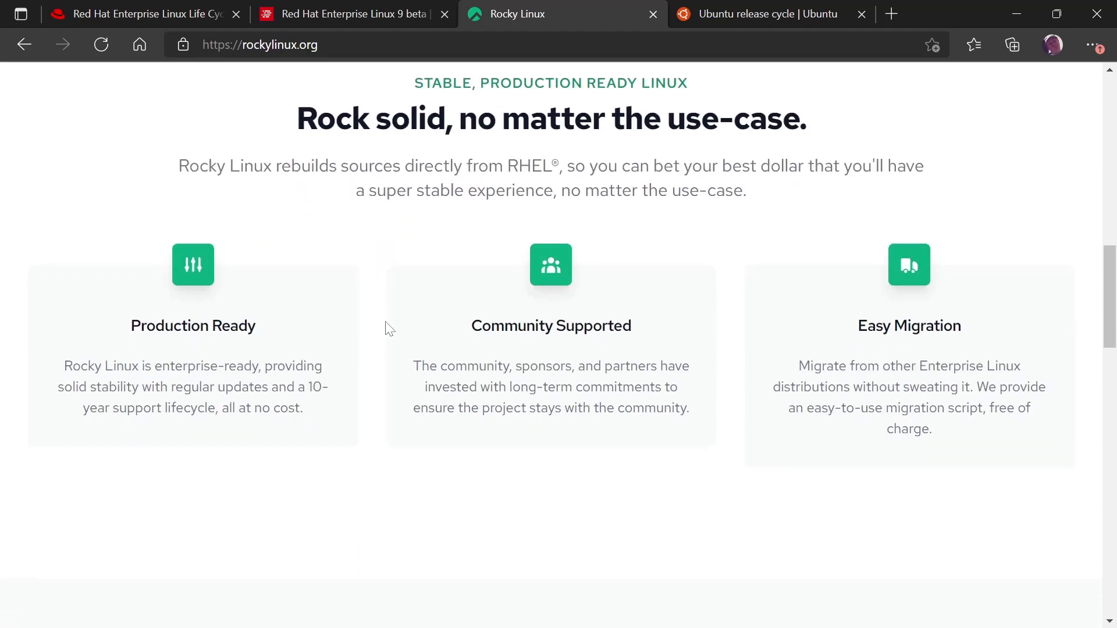
mouse_move(392, 341)
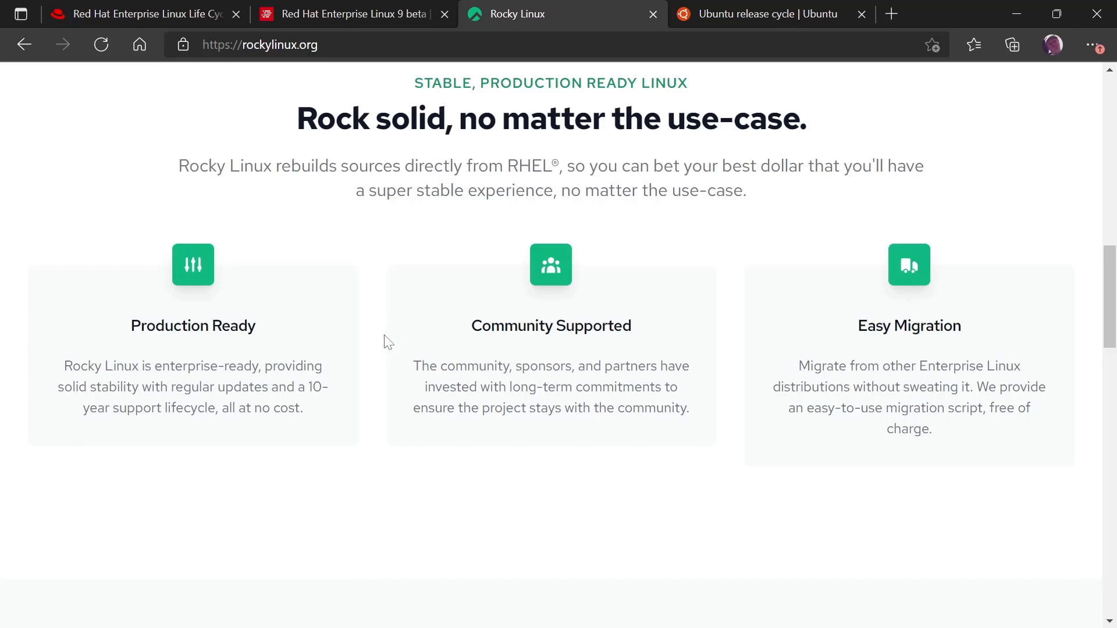
scroll("down", 3)
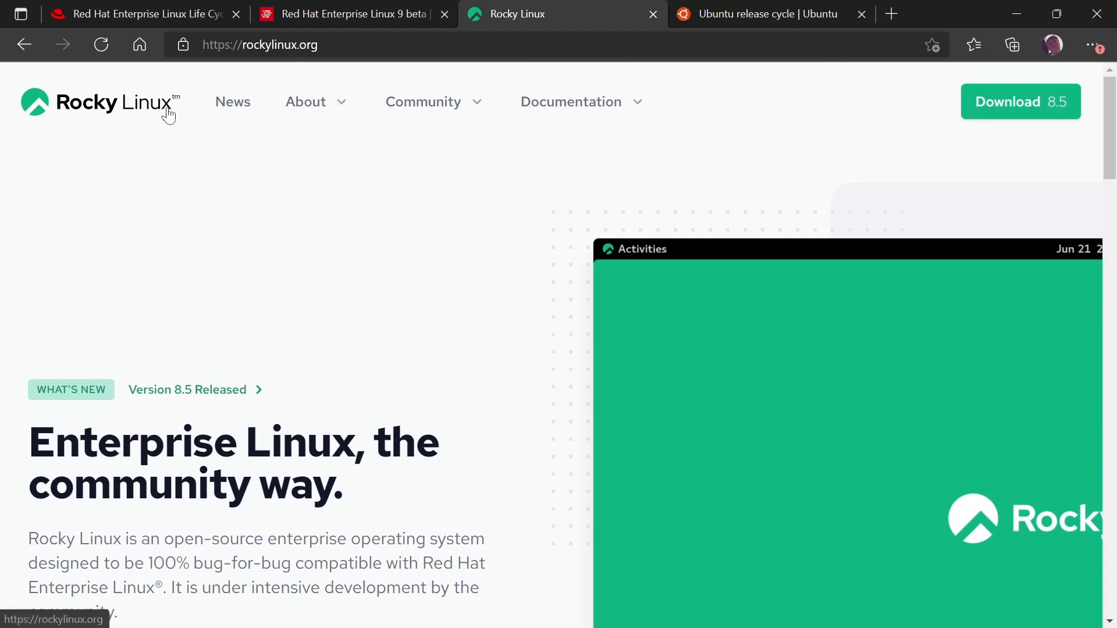
mouse_move(170, 214)
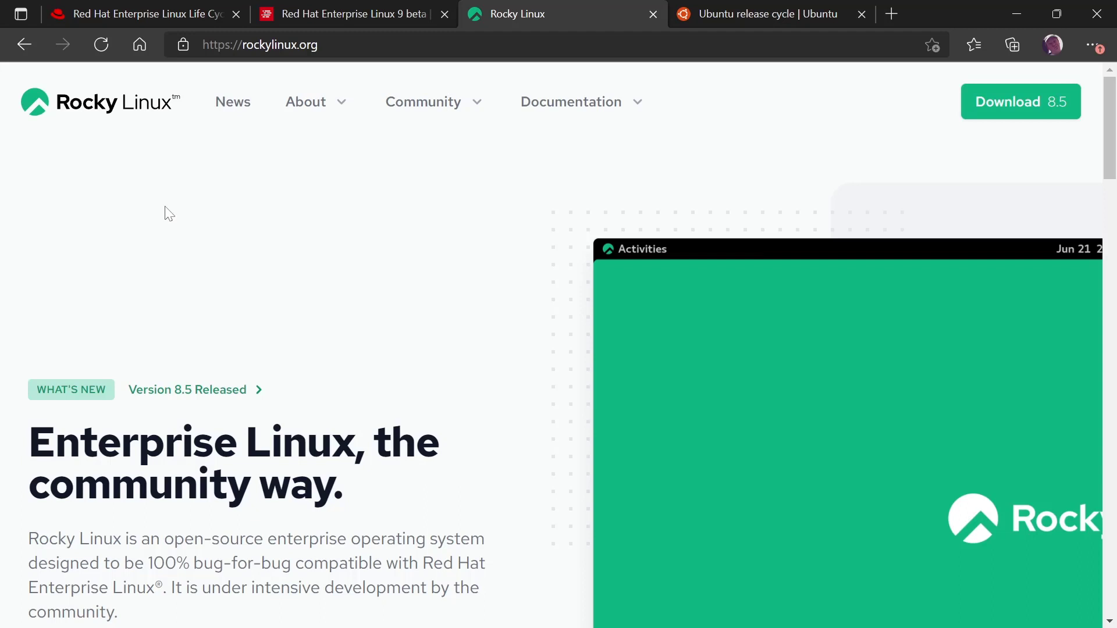
mouse_move(249, 214)
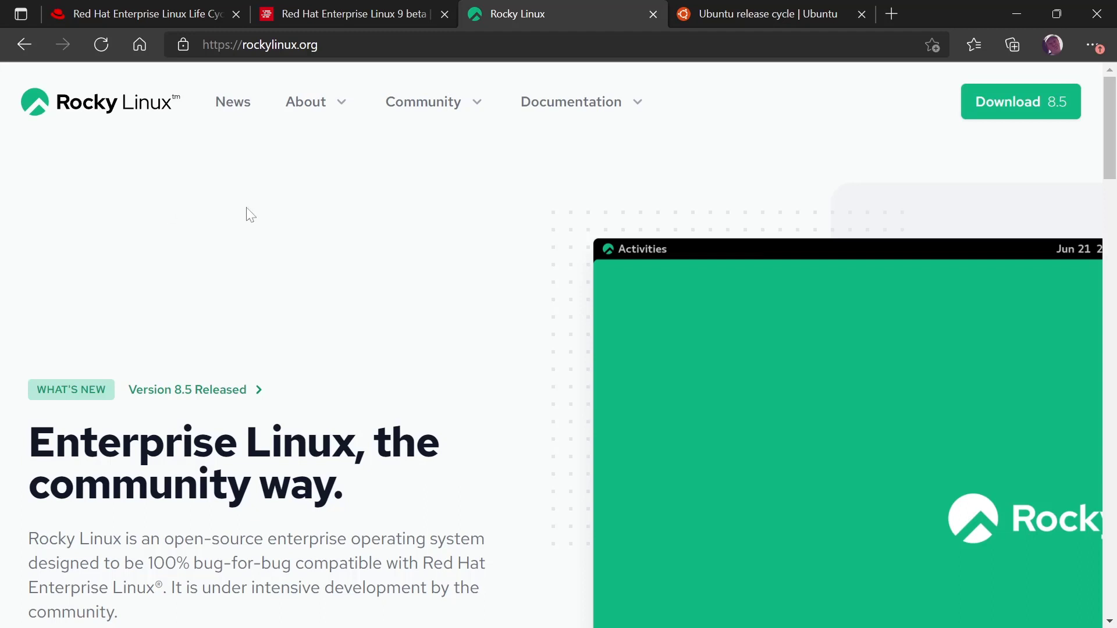
mouse_move(315, 161)
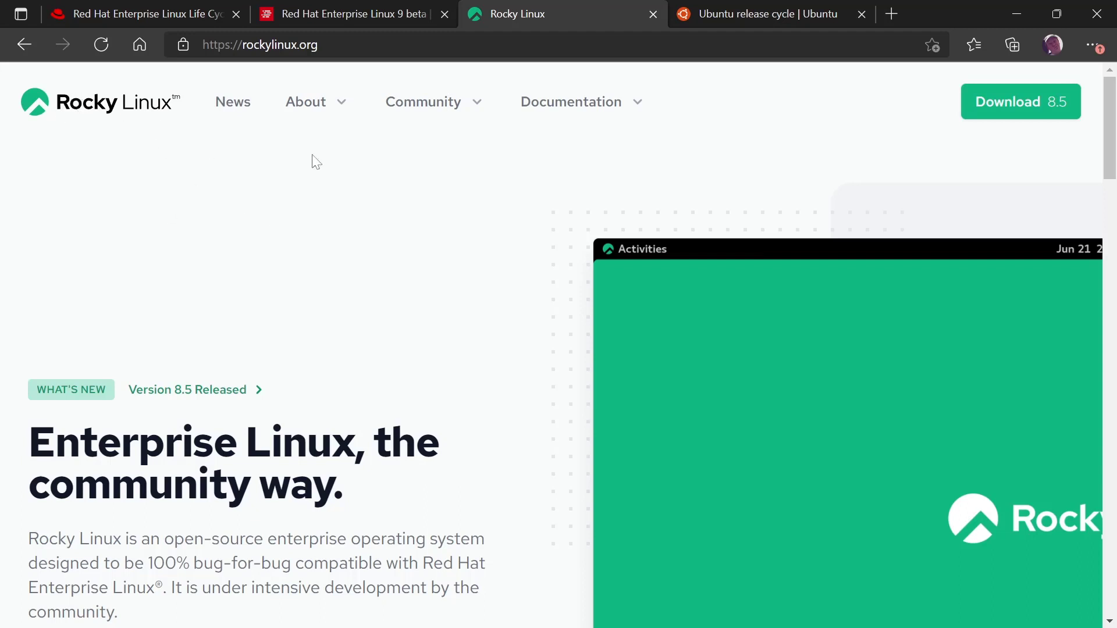
mouse_move(722, 138)
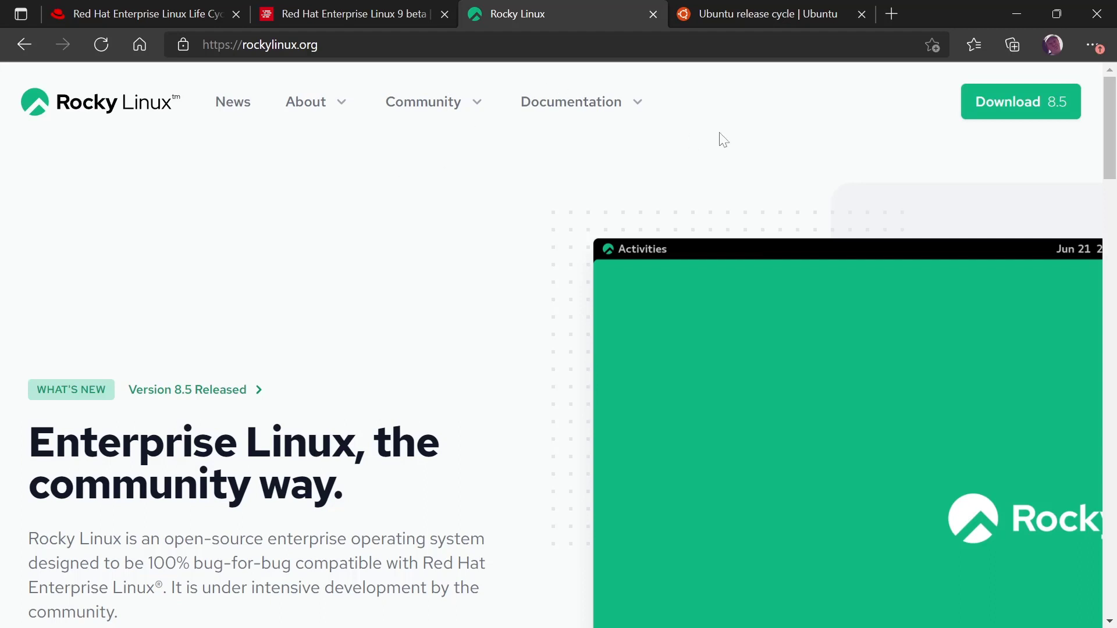
Step: Switch to the ubuntu.com release-cycle tab and scroll to the Ubuntu Release chart with its year axis and legend
left_click(762, 14)
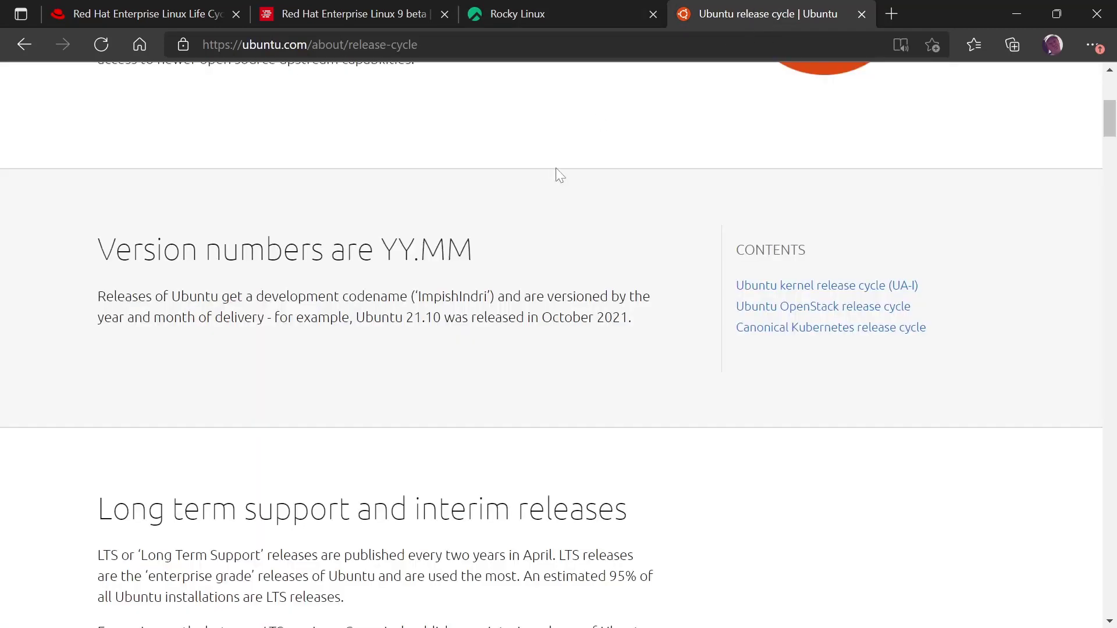
mouse_move(623, 224)
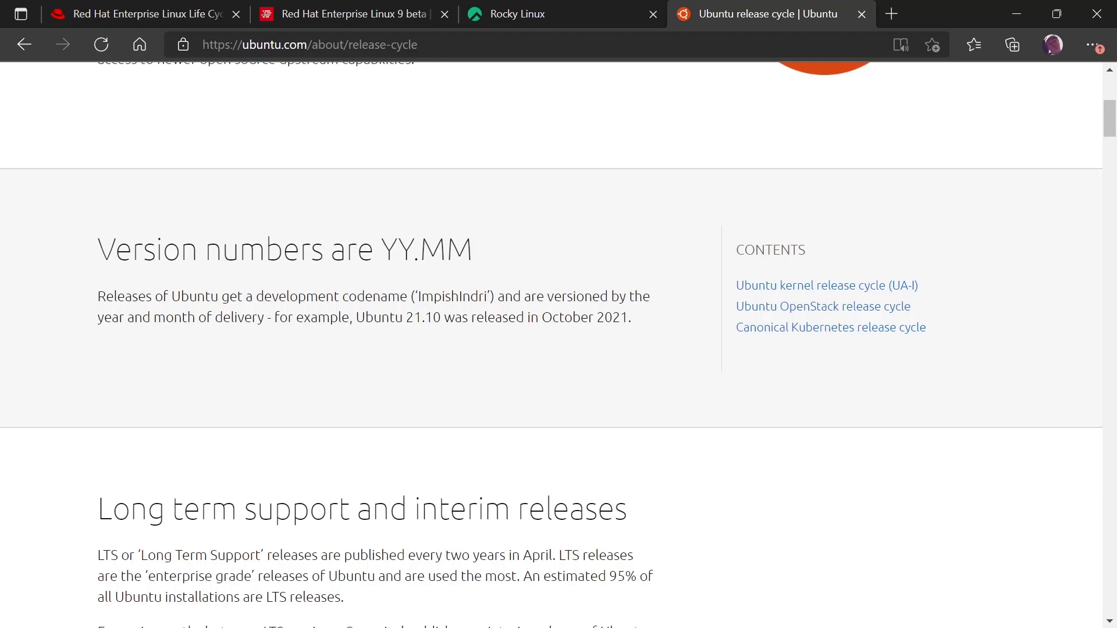
scroll("down", 3)
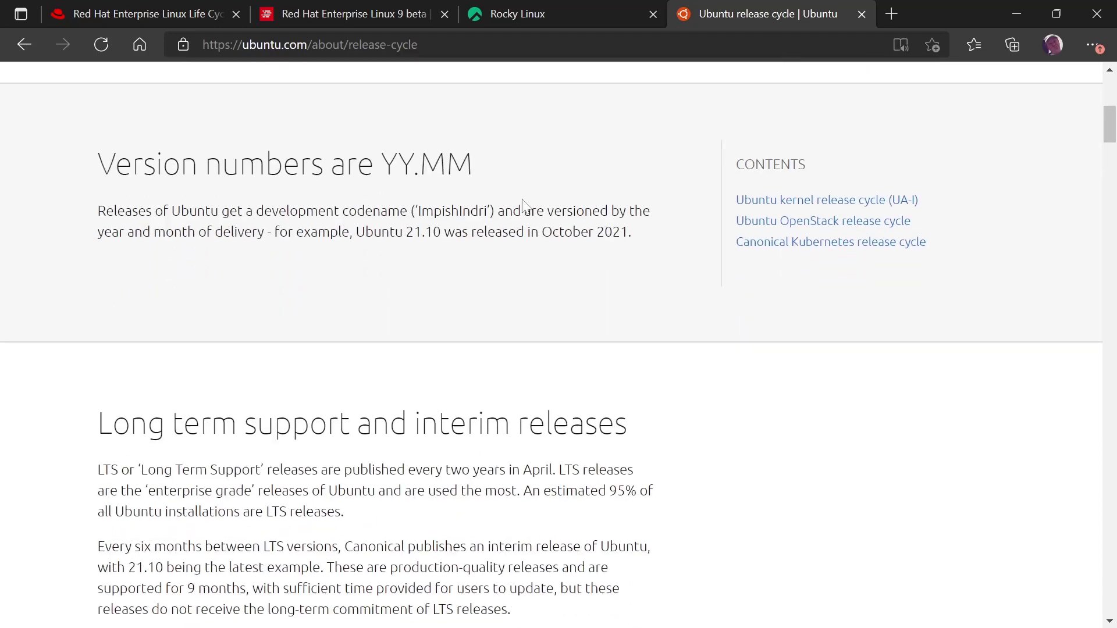
scroll("down", 3)
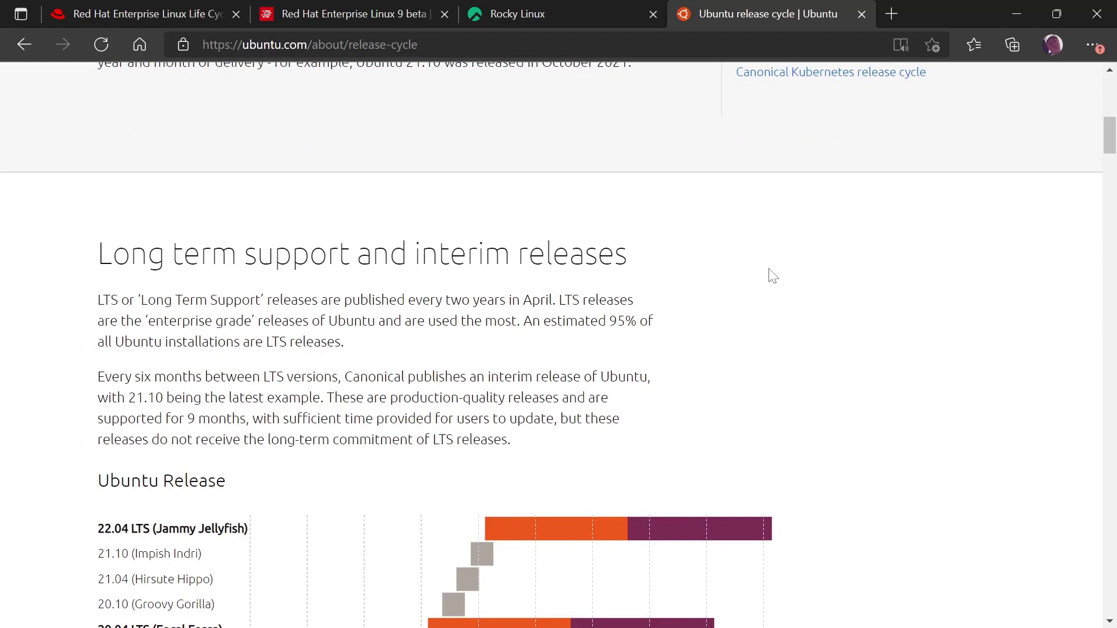
scroll("down", 3)
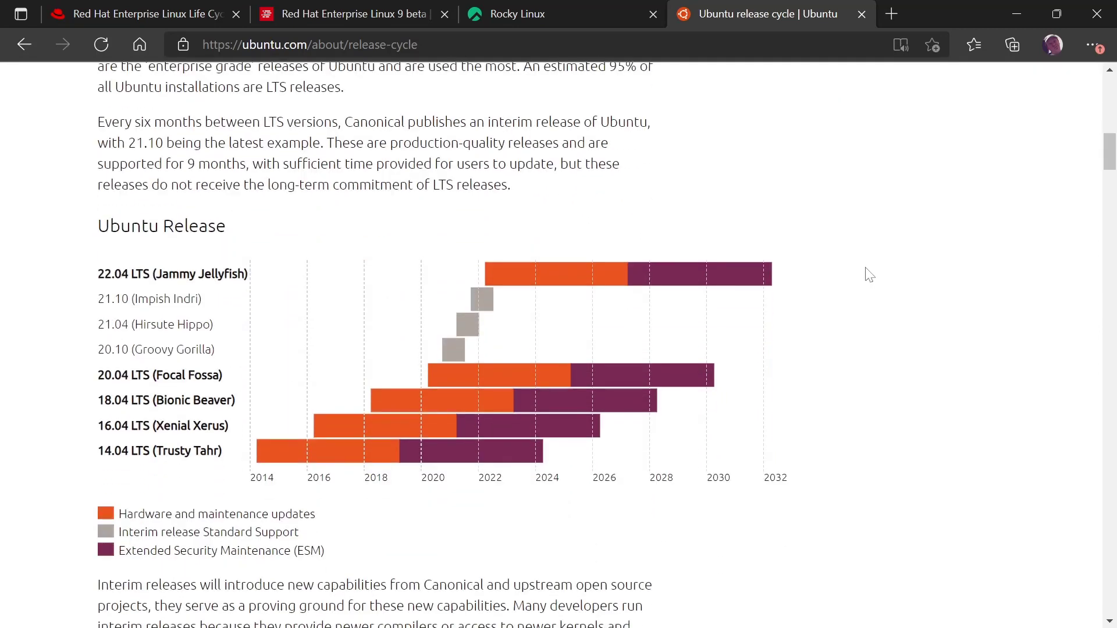
mouse_move(848, 299)
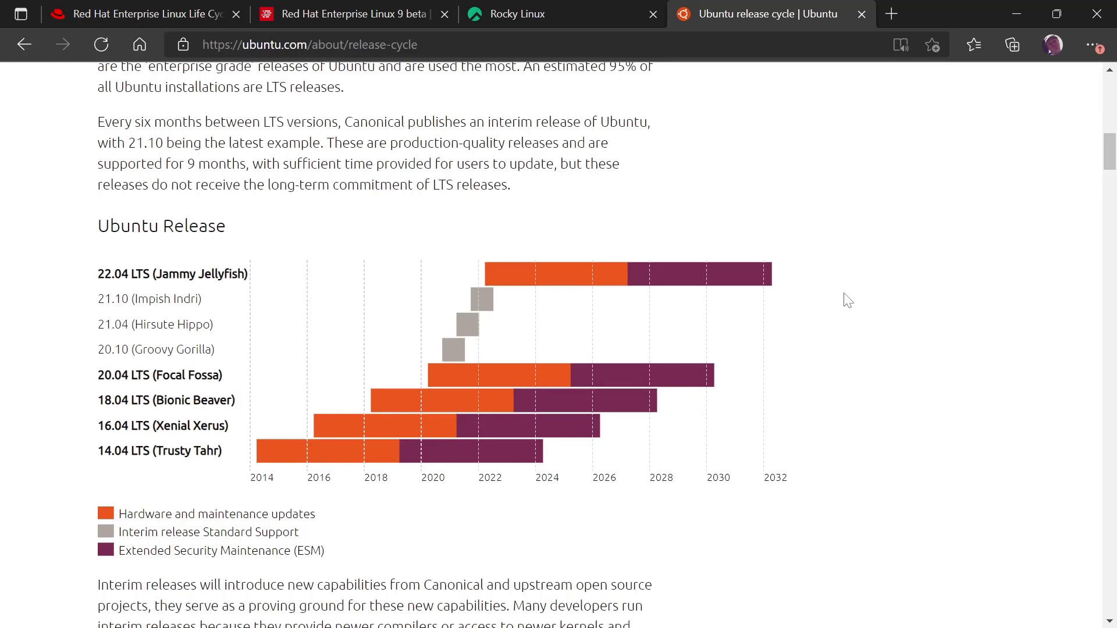
scroll("down", 3)
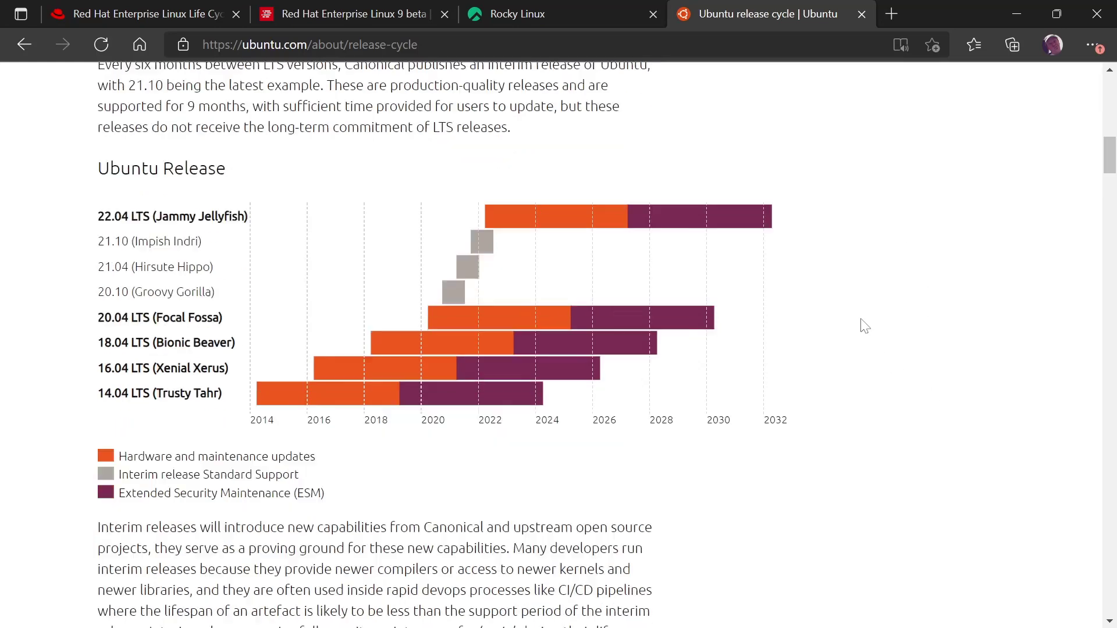
scroll("down", 3)
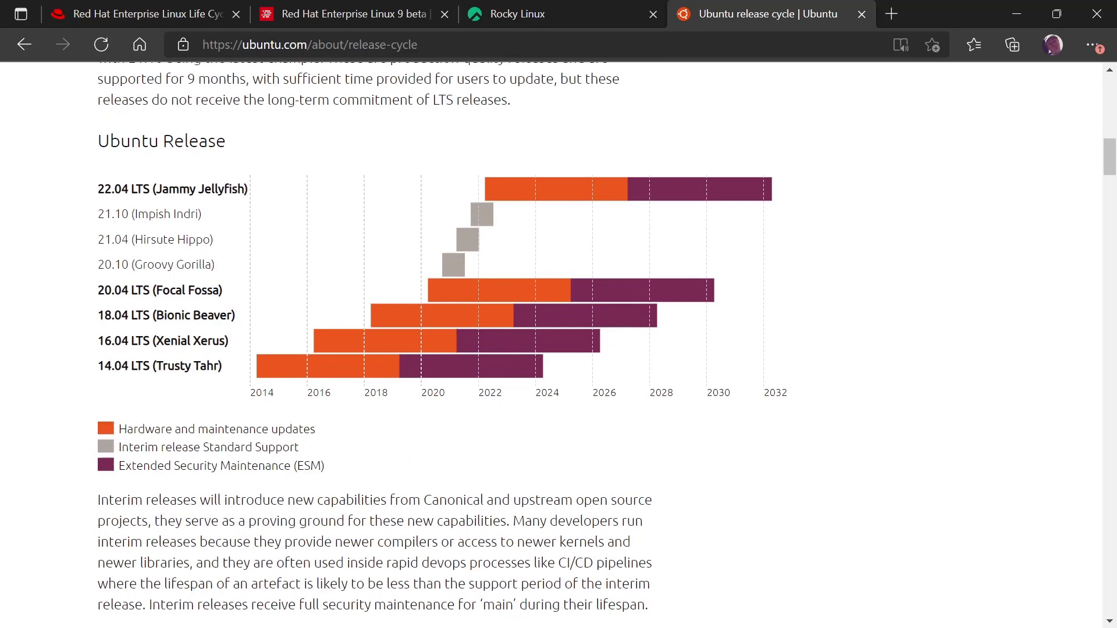
double_click(157, 365)
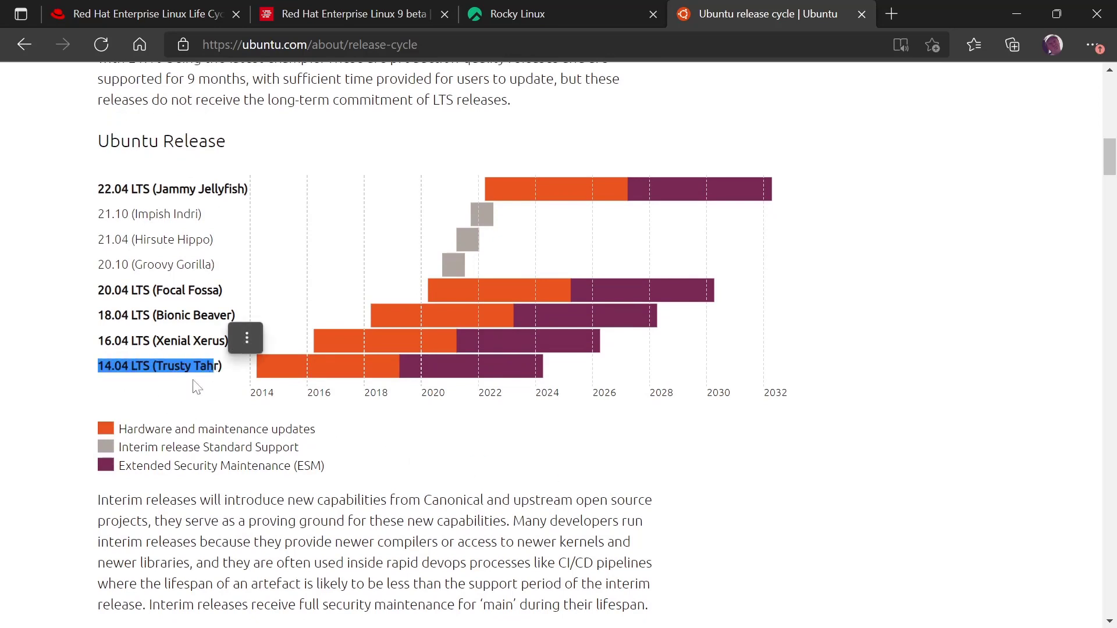
mouse_move(179, 394)
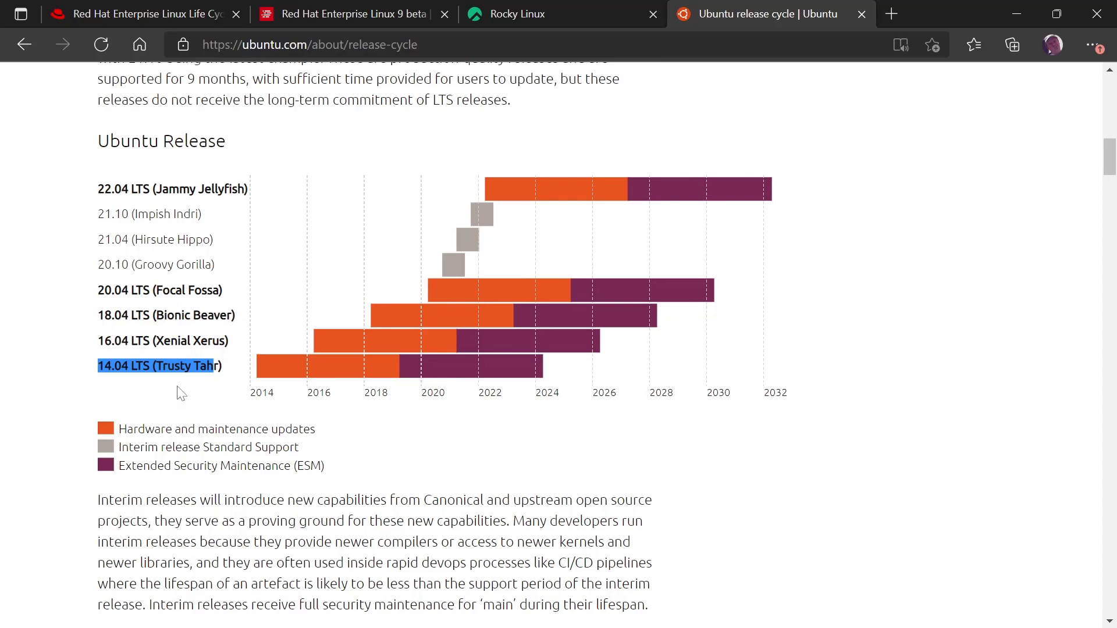
left_click(179, 392)
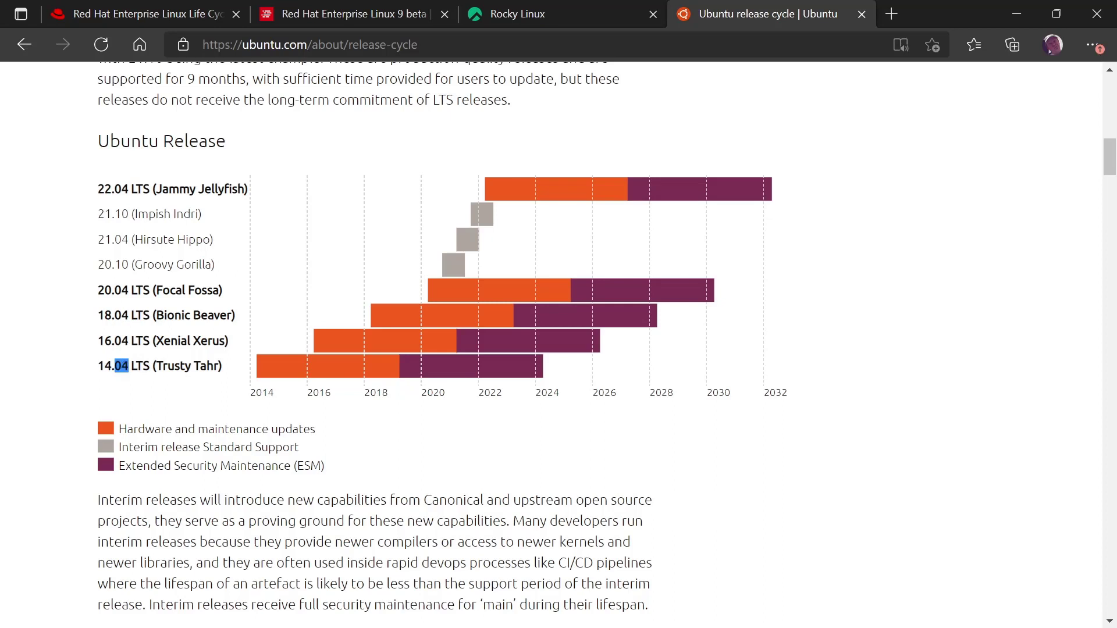
left_click(121, 365)
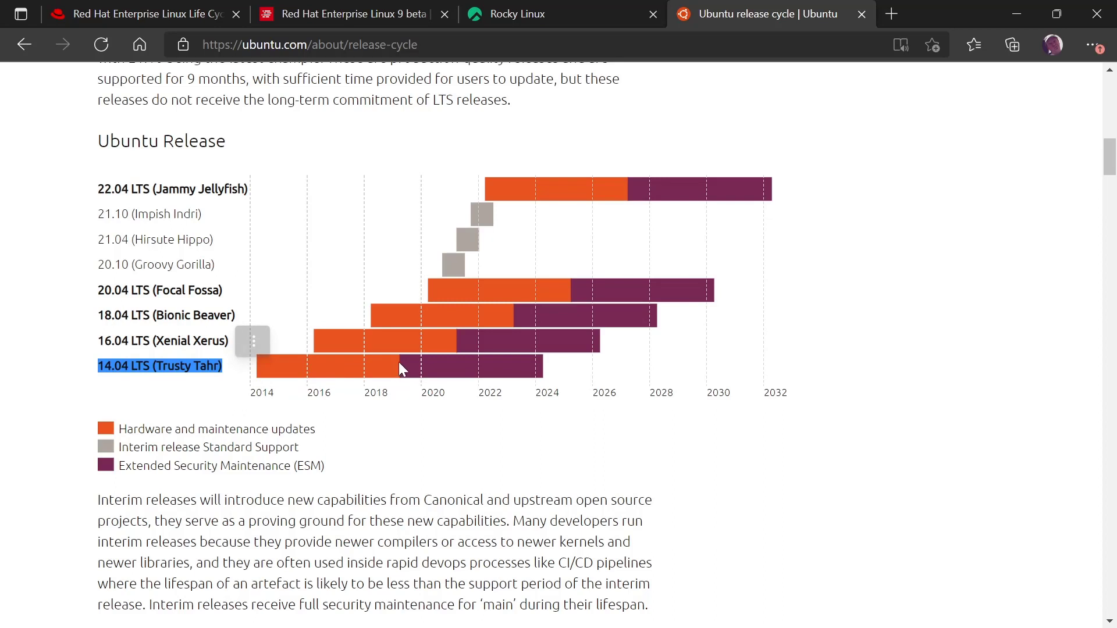
mouse_move(400, 394)
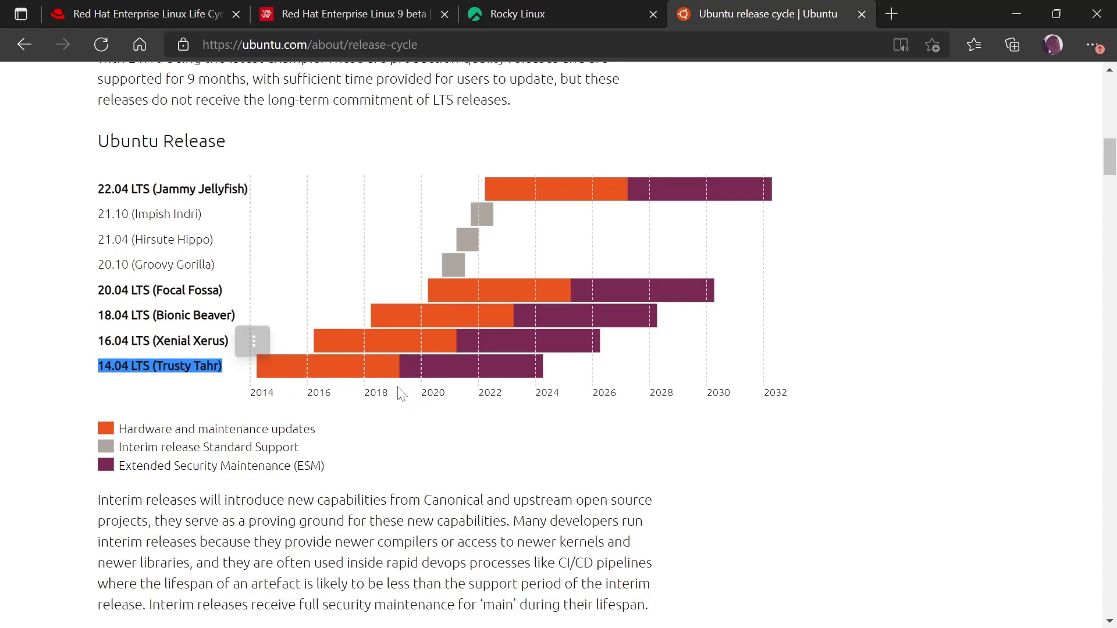
mouse_move(522, 376)
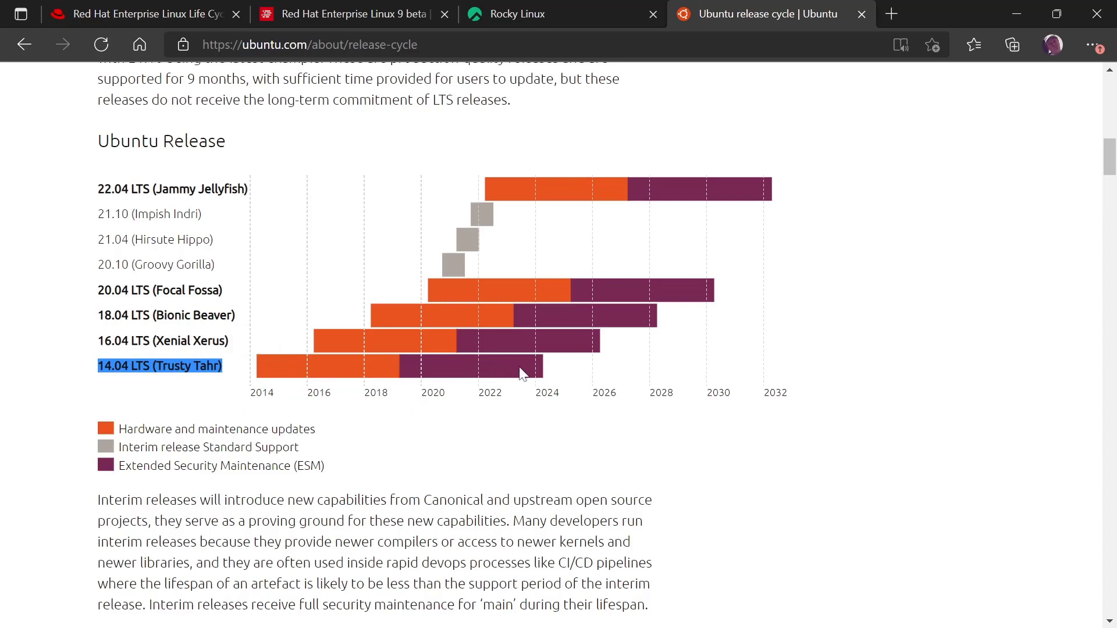
mouse_move(427, 370)
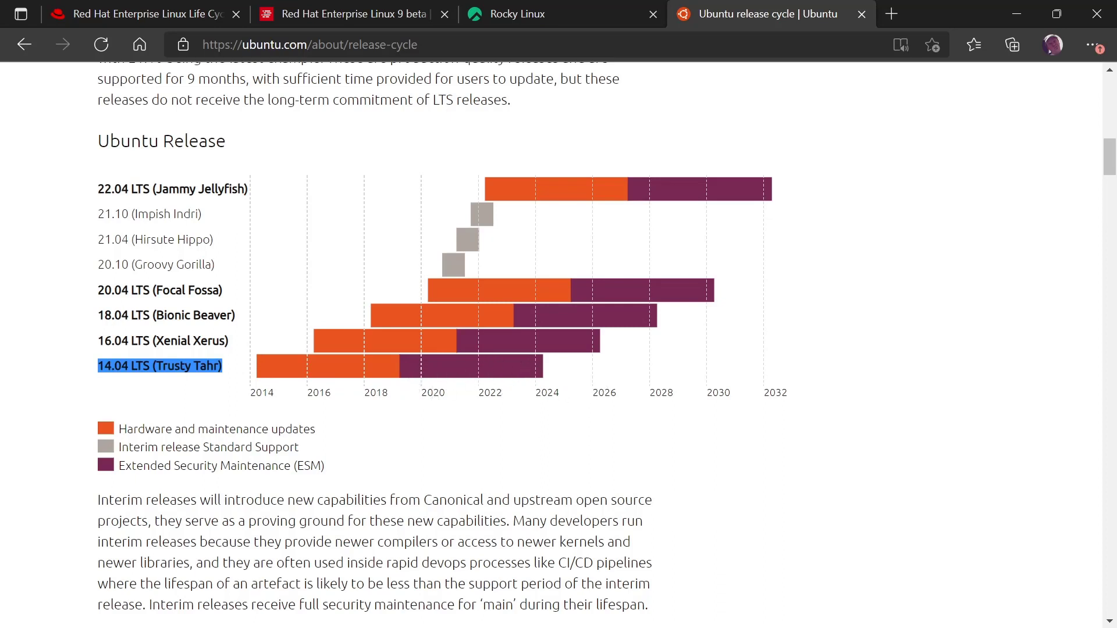
mouse_move(279, 372)
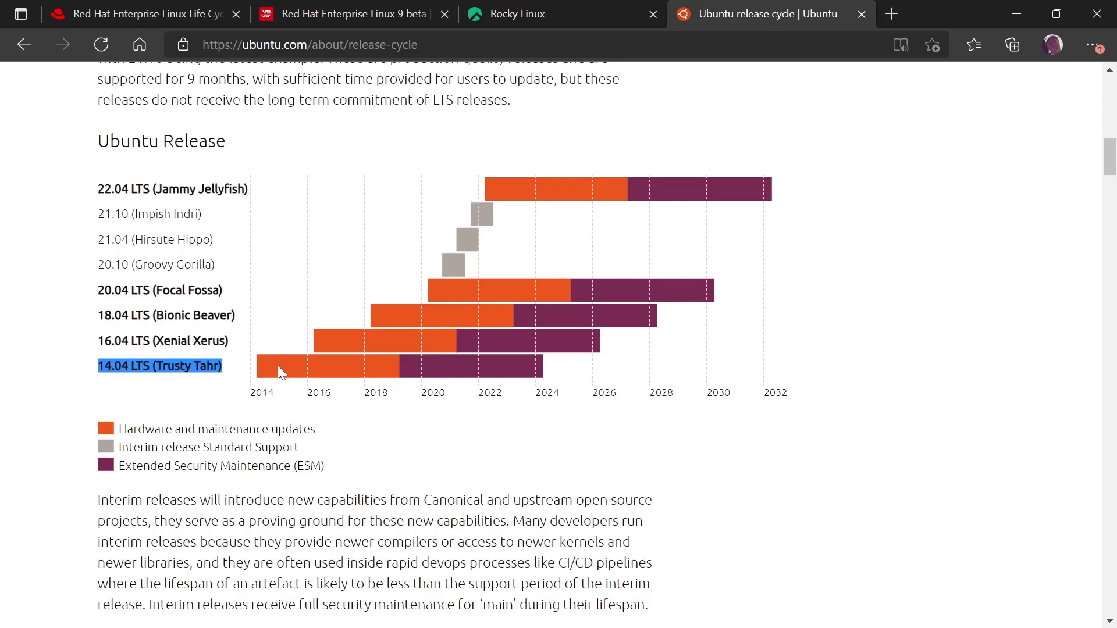
mouse_move(399, 369)
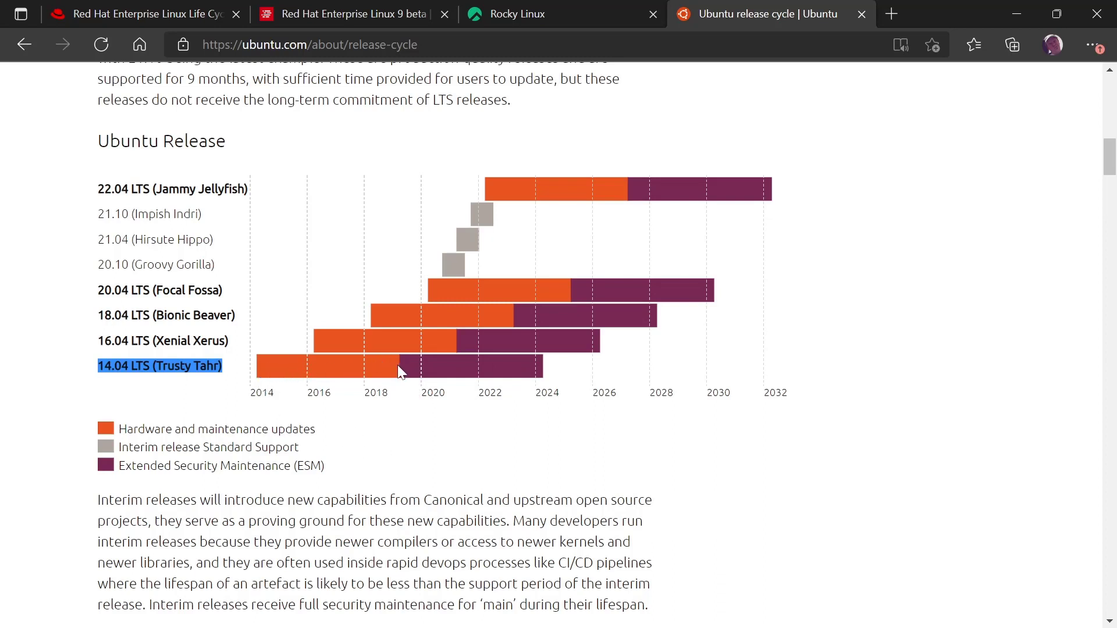
mouse_move(376, 371)
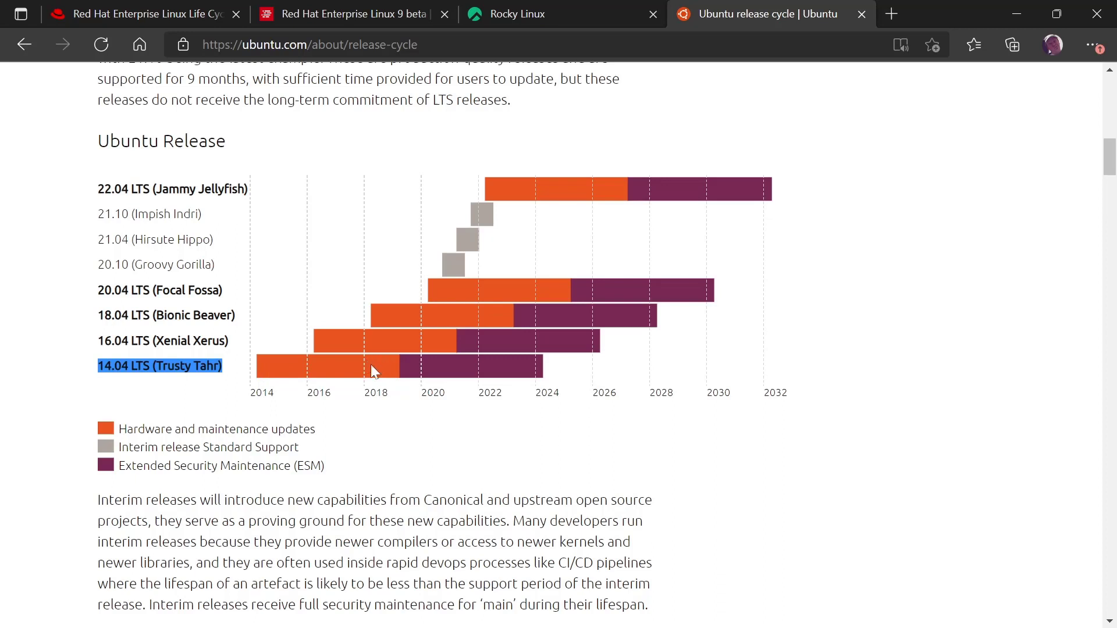
mouse_move(345, 360)
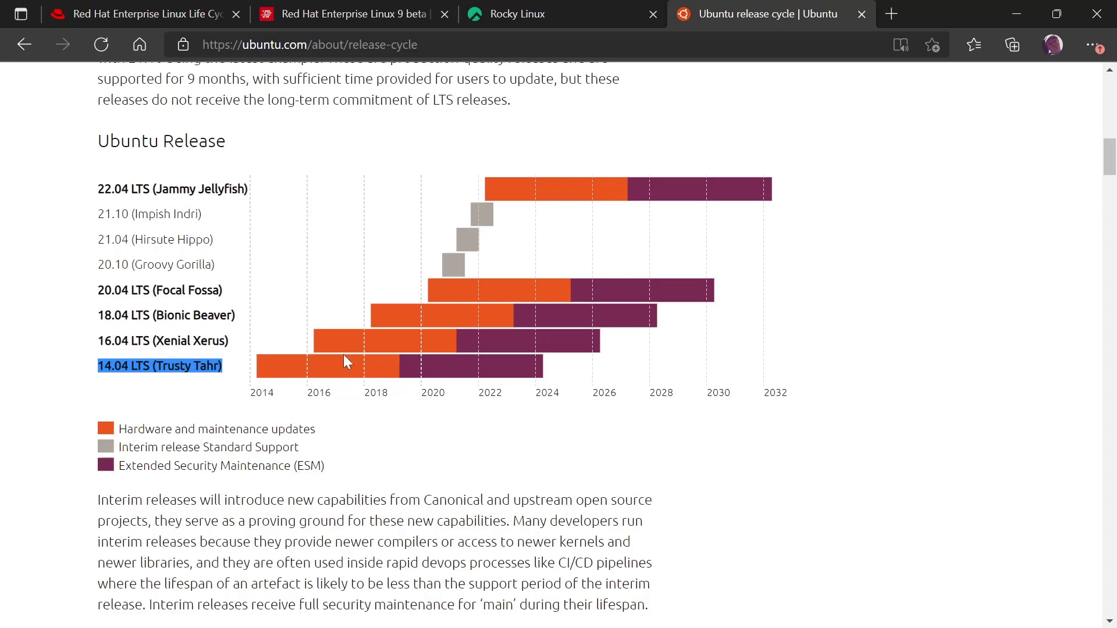
mouse_move(271, 415)
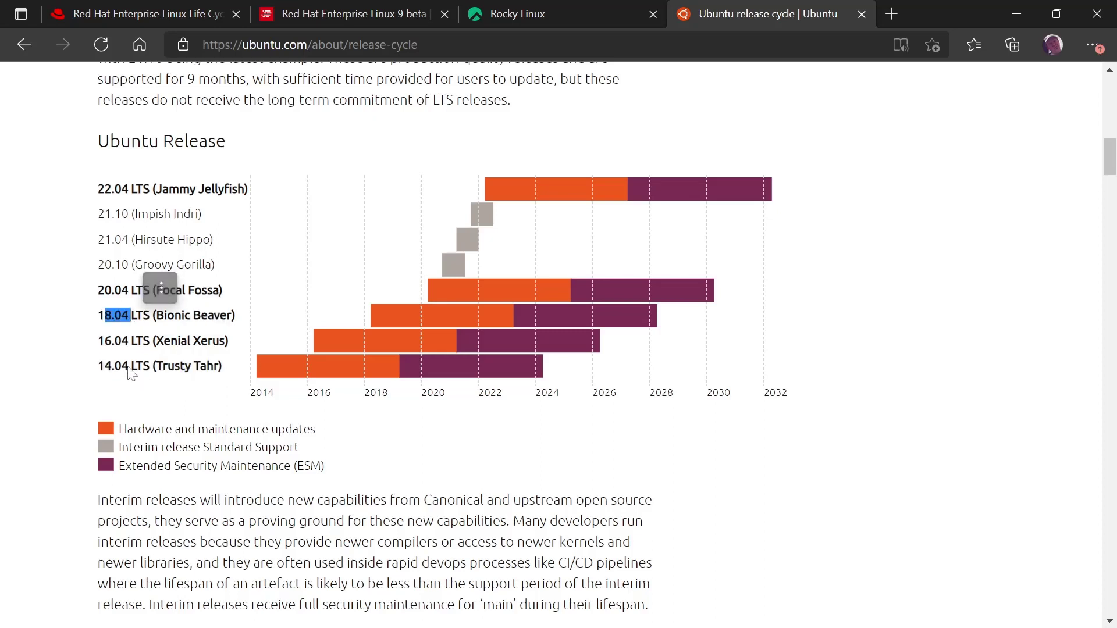
mouse_move(105, 376)
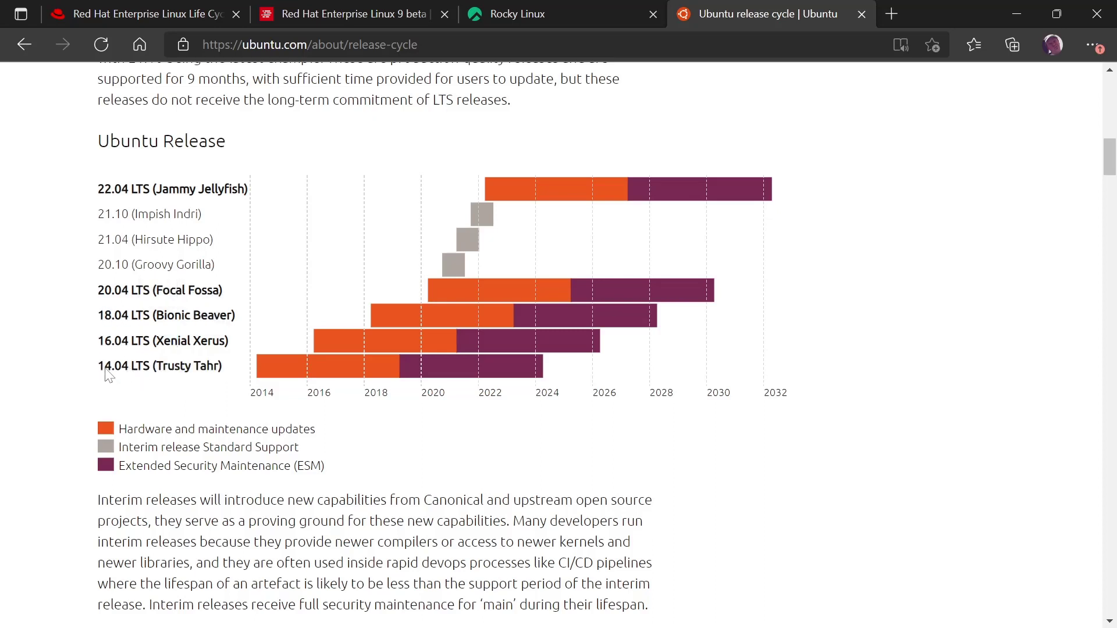
double_click(113, 341)
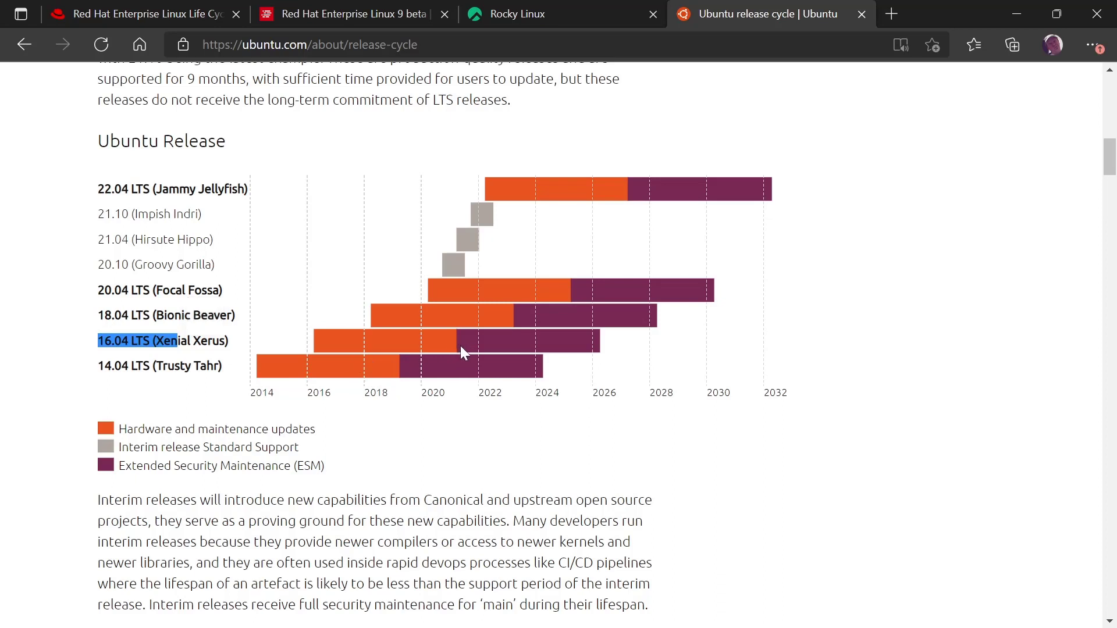
mouse_move(460, 349)
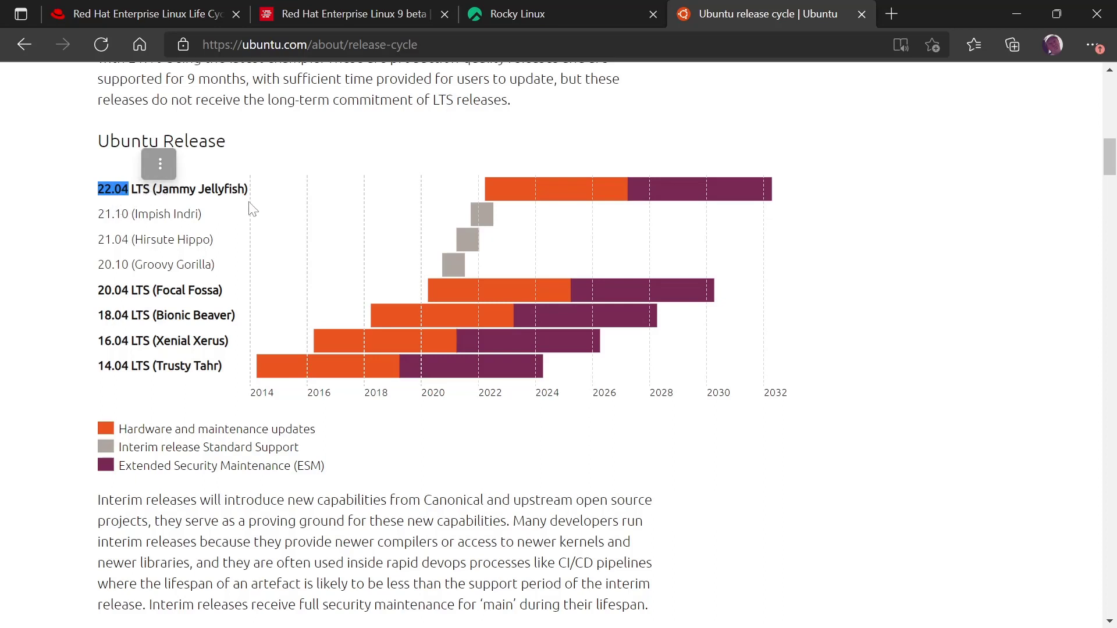
mouse_move(487, 199)
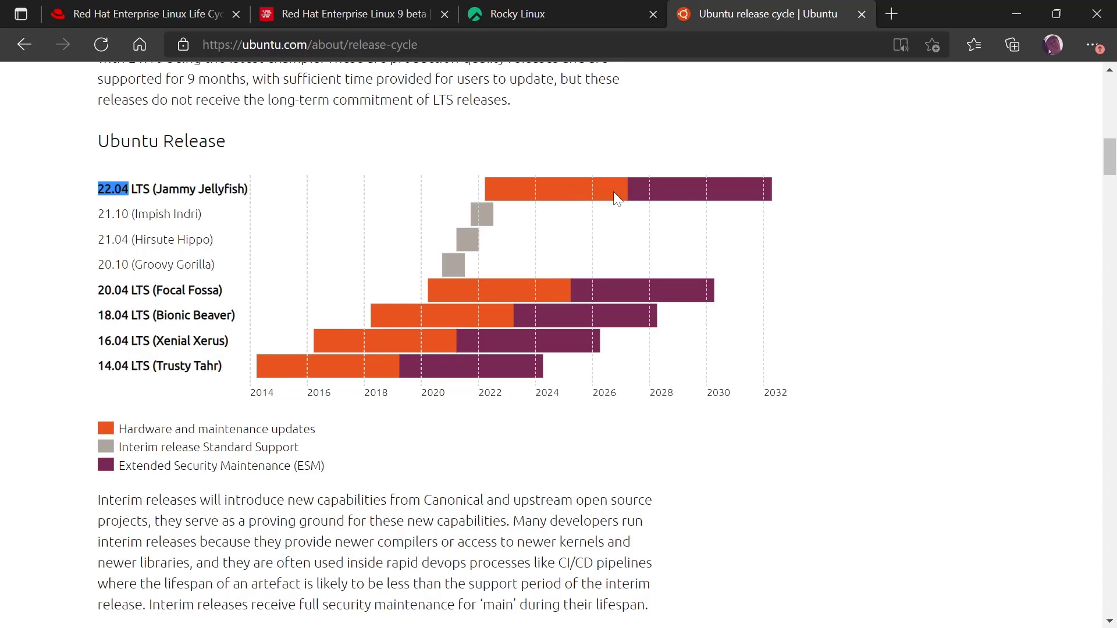
mouse_move(517, 272)
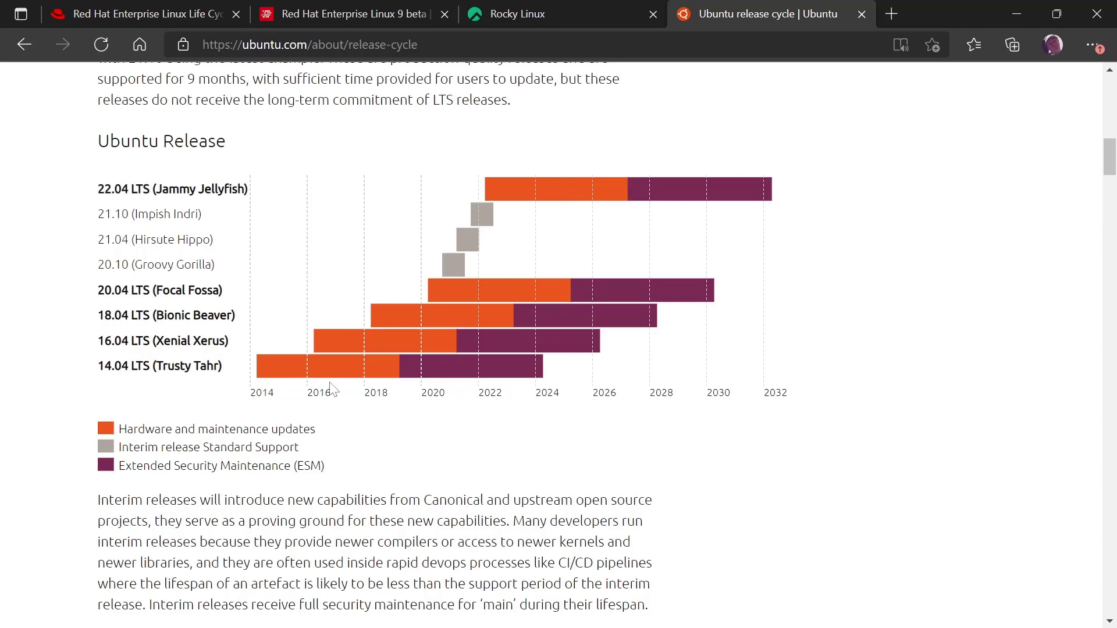
mouse_move(464, 288)
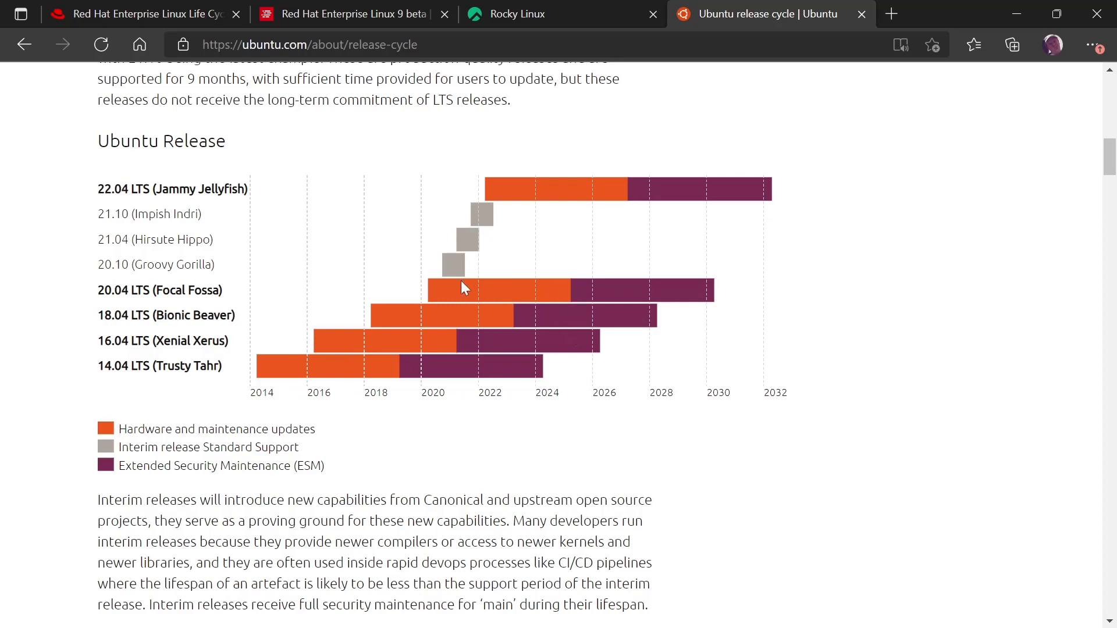
double_click(135, 264)
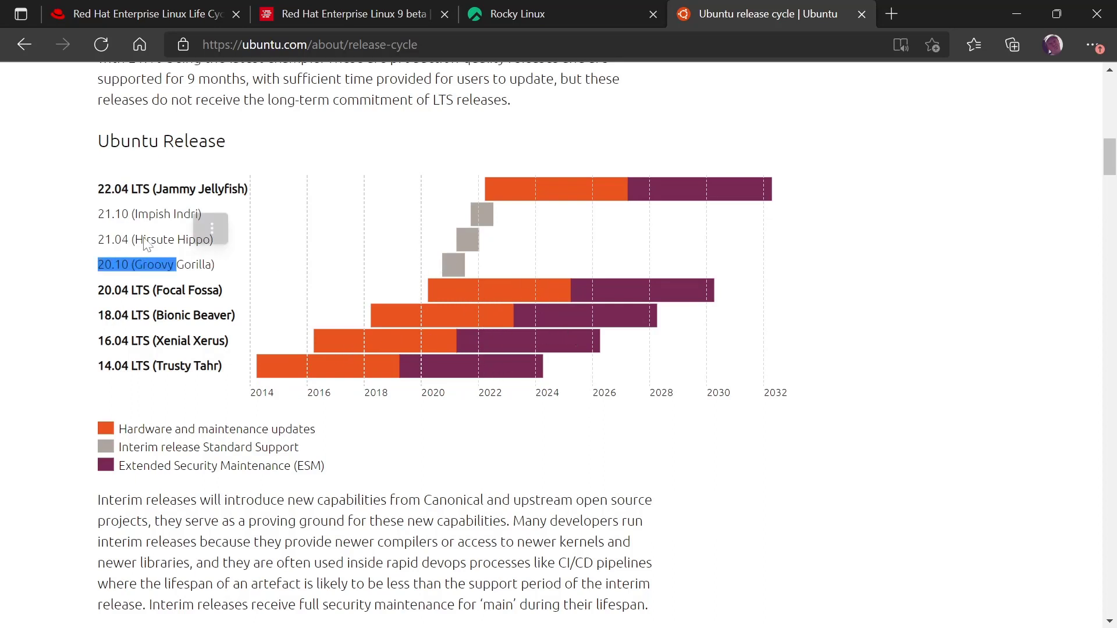